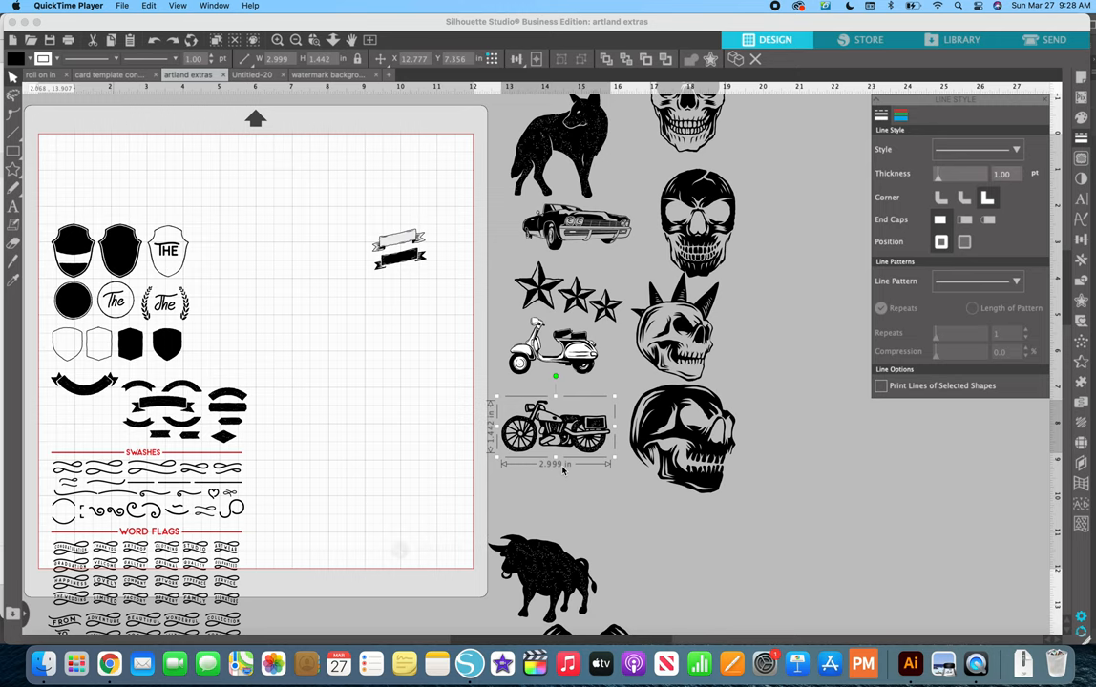
{"action": "mouse_move", "coordinate": [551, 136]}
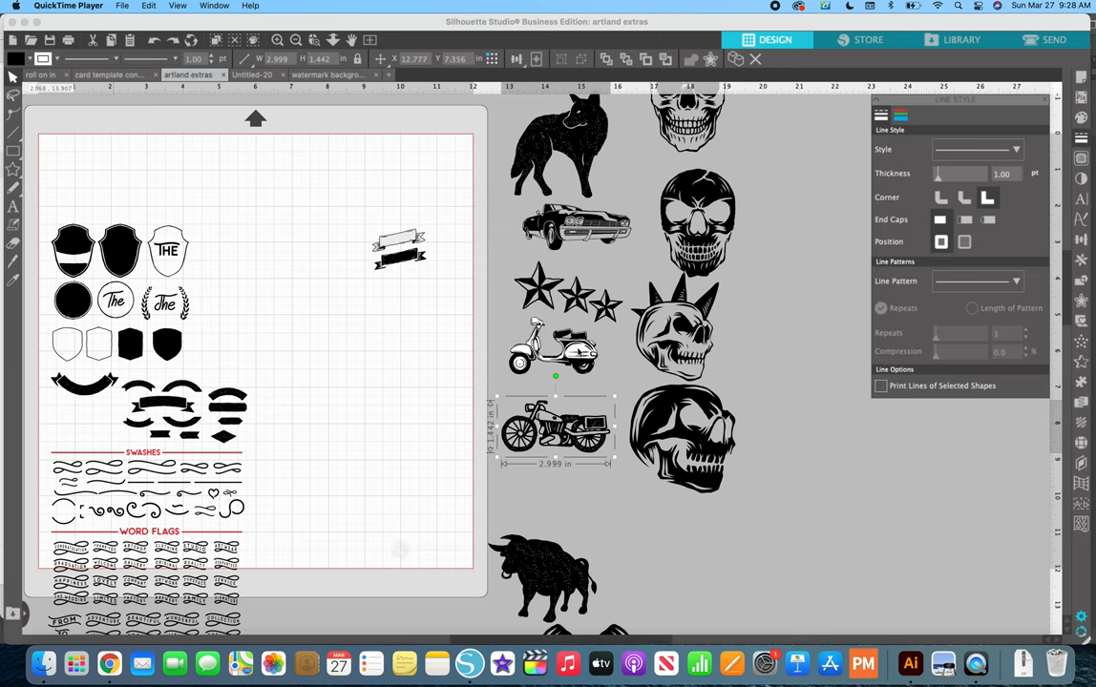
{"action": "mouse_move", "coordinate": [581, 388]}
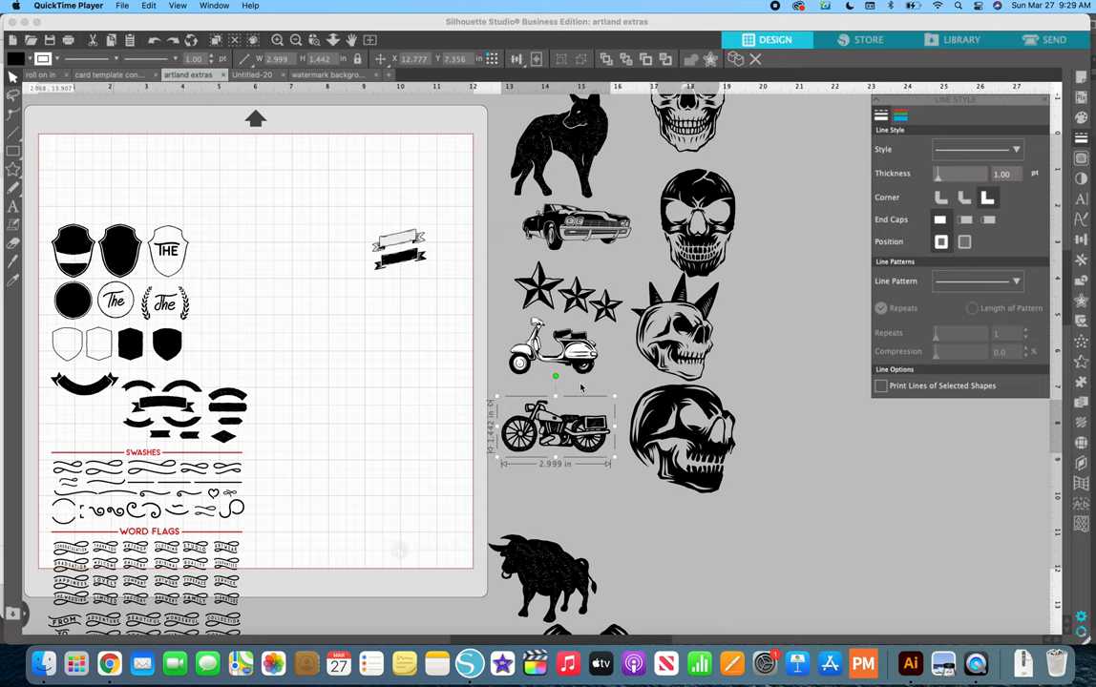
{"action": "mouse_move", "coordinate": [549, 510]}
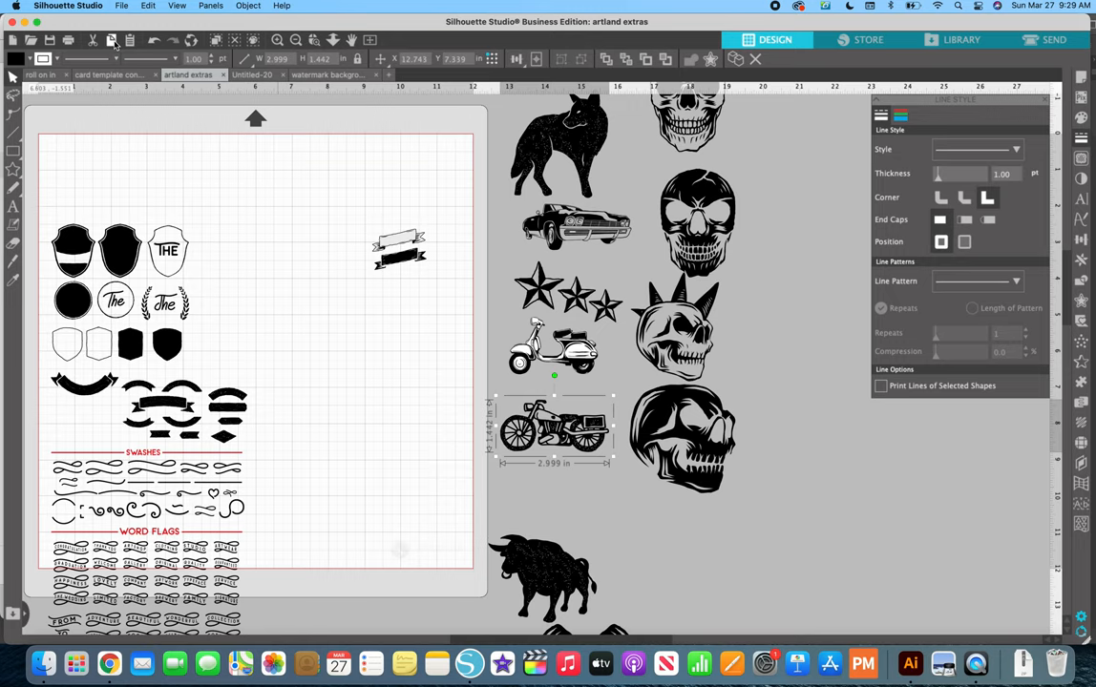
Paste the motorcycle into the blank Untitled-20 document and centre it on the page
{"action": "left_click", "coordinate": [253, 75]}
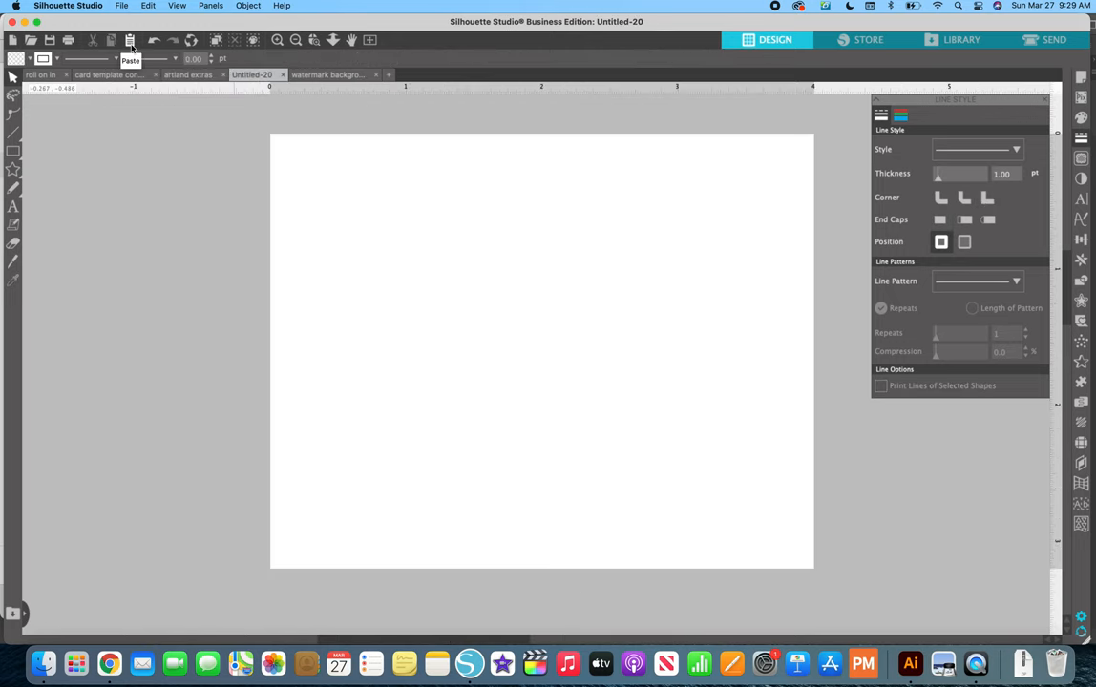
{"action": "left_click", "coordinate": [131, 39]}
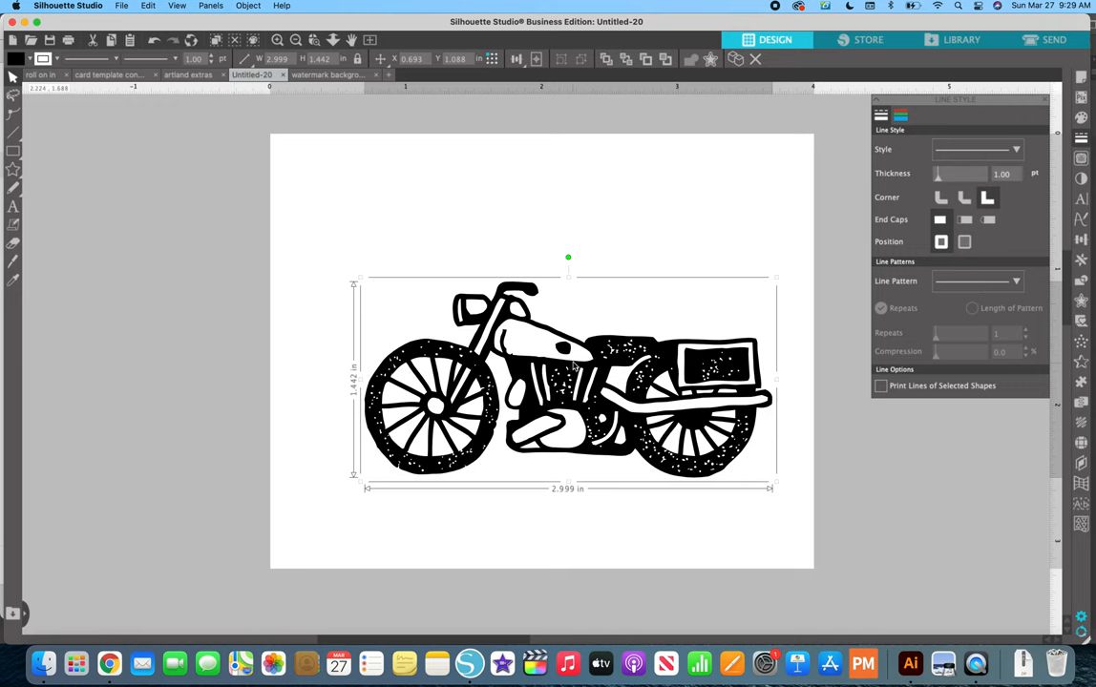
{"action": "left_click_drag", "start_coordinate": [568, 382], "coordinate": [540, 324]}
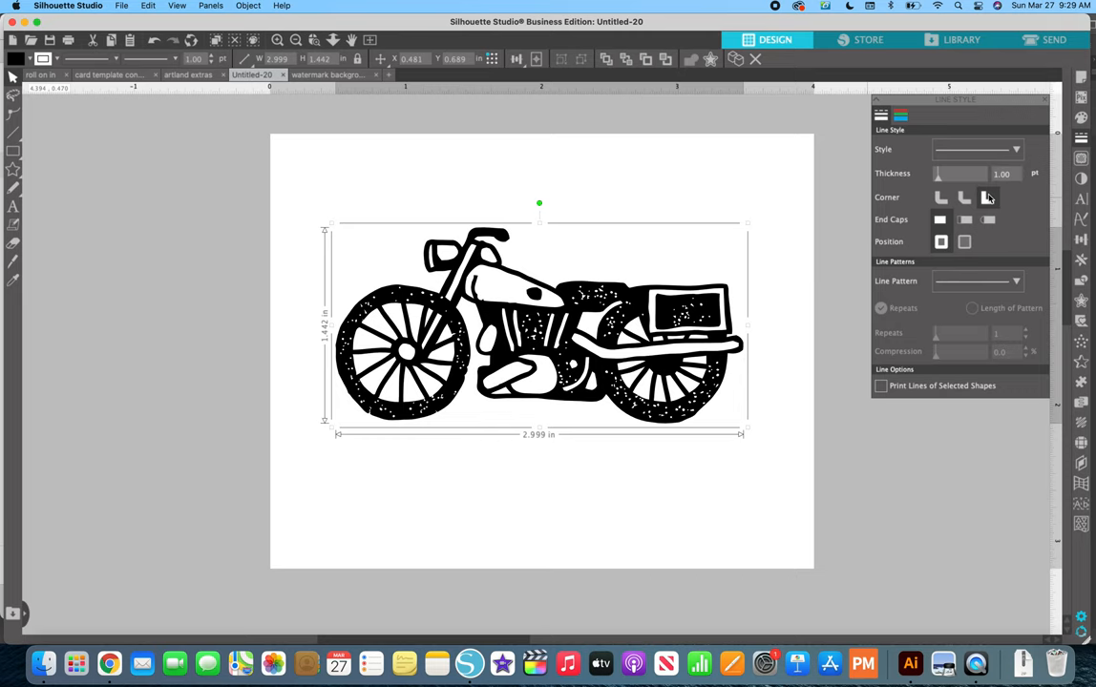
{"action": "left_click", "coordinate": [988, 198]}
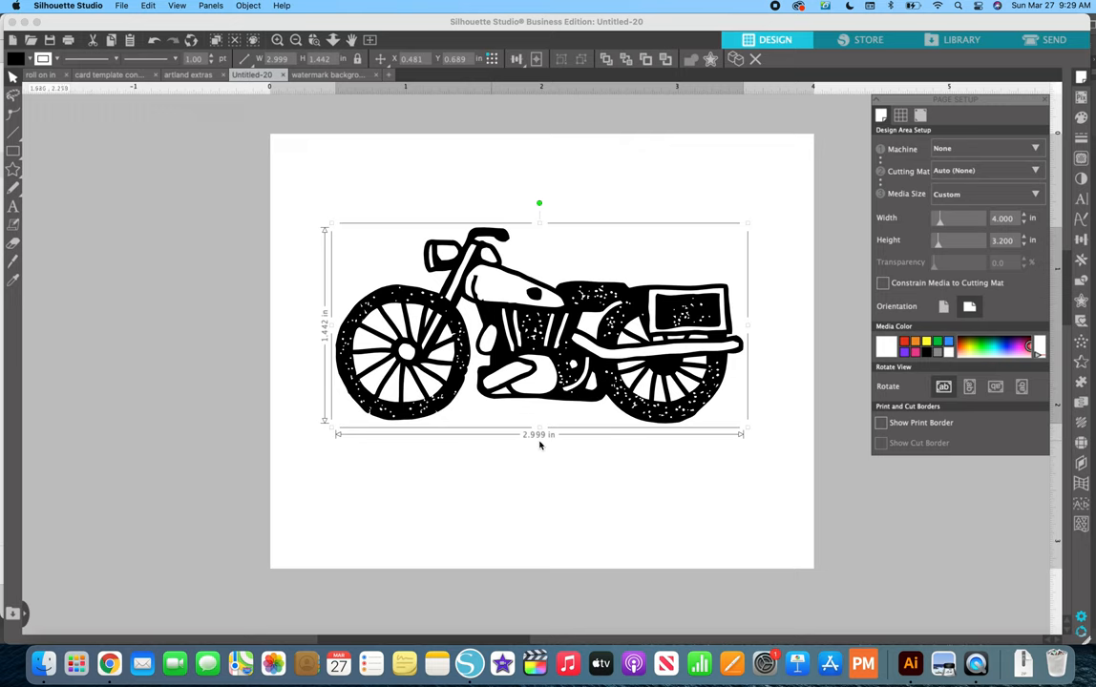
{"action": "mouse_move", "coordinate": [764, 395]}
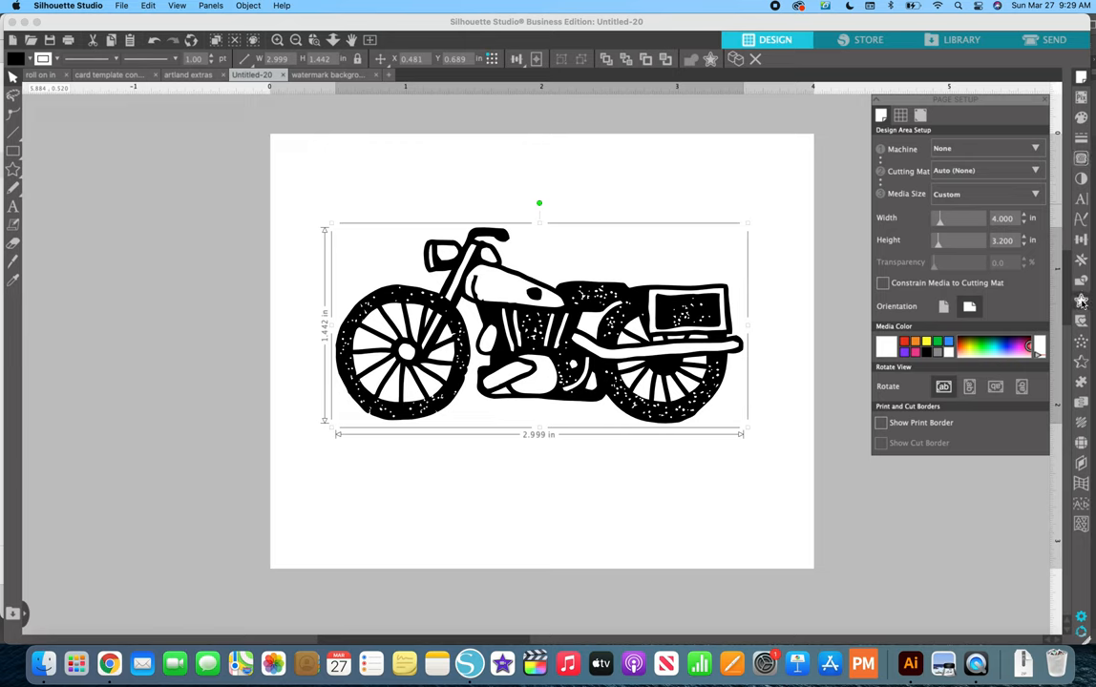
Bring up the Offset settings for the motorcycle design
{"action": "left_click", "coordinate": [1080, 298]}
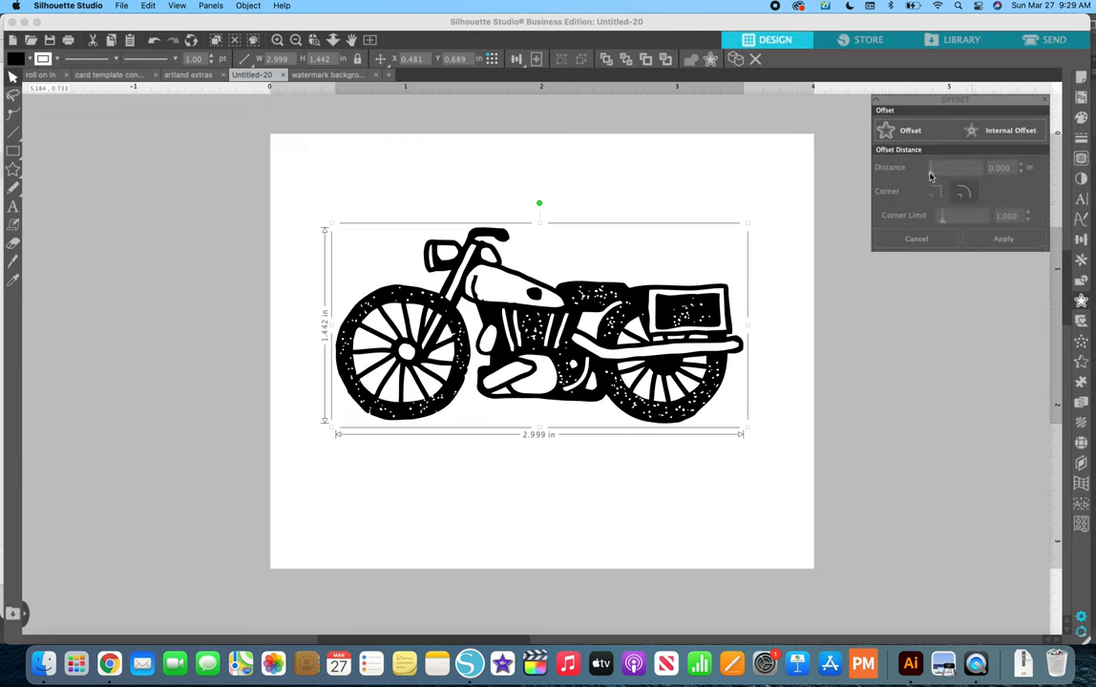
{"action": "mouse_move", "coordinate": [910, 130]}
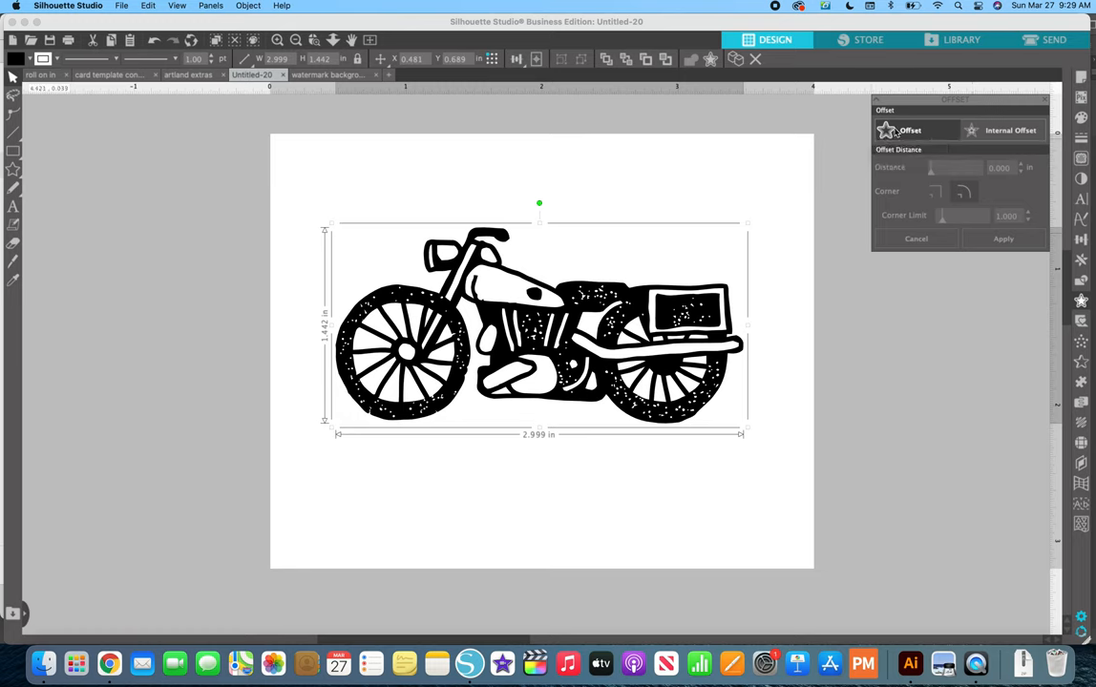
{"action": "mouse_move", "coordinate": [910, 130]}
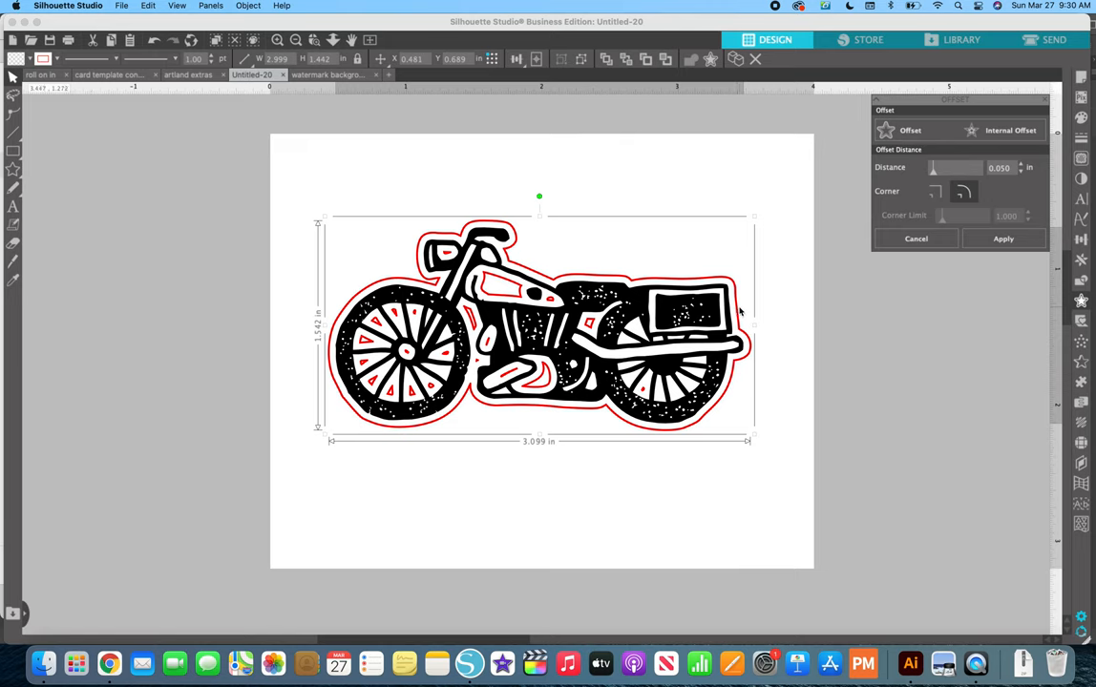
{"action": "mouse_move", "coordinate": [743, 312]}
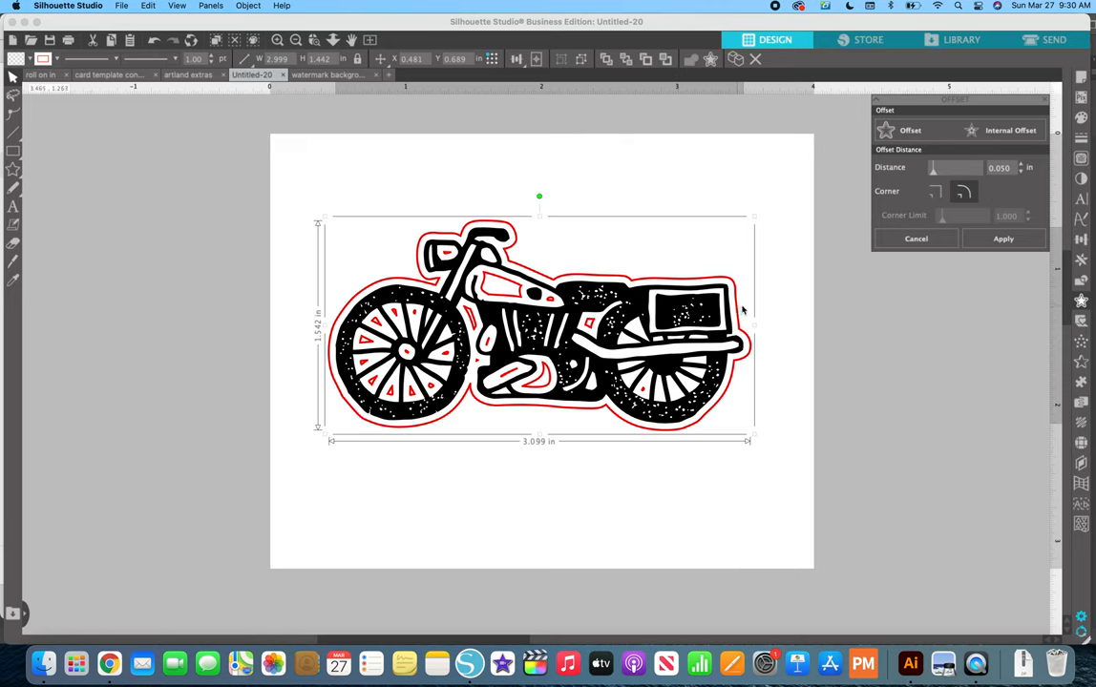
{"action": "mouse_move", "coordinate": [1011, 187]}
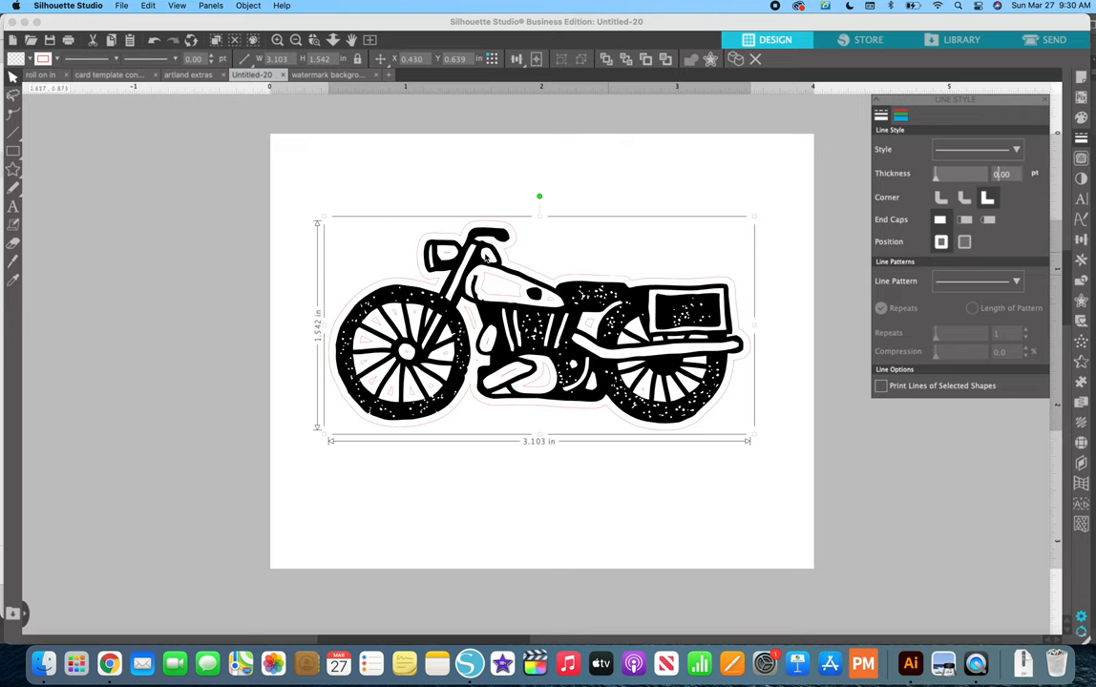
{"action": "mouse_move", "coordinate": [397, 300]}
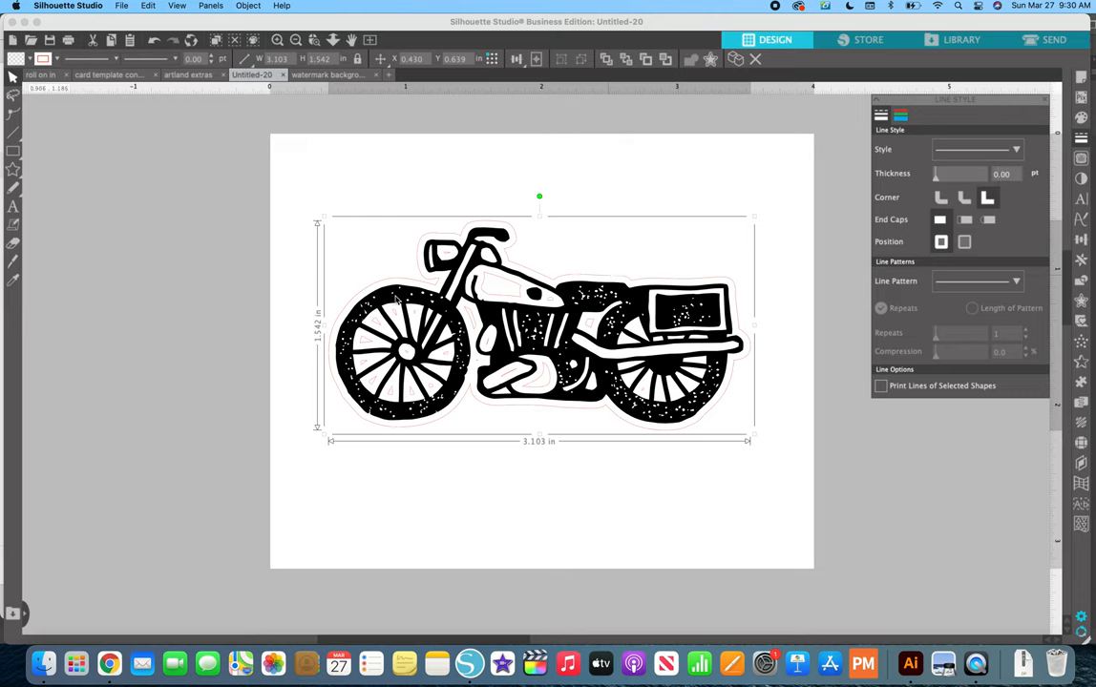
{"action": "mouse_move", "coordinate": [420, 325]}
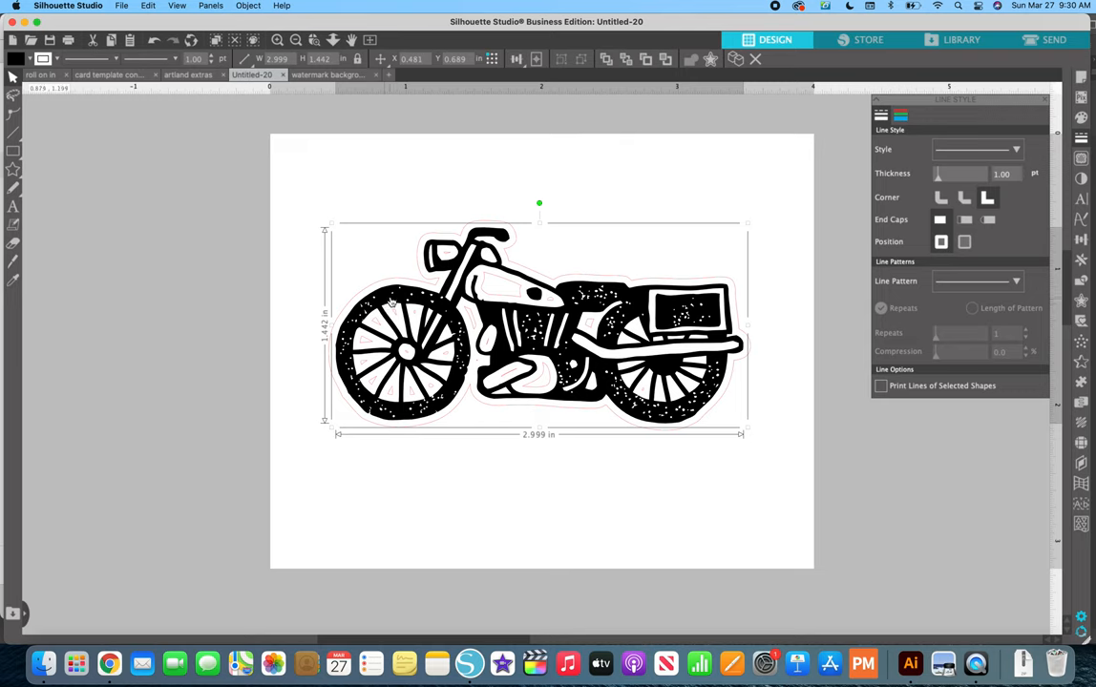
{"action": "mouse_move", "coordinate": [471, 353]}
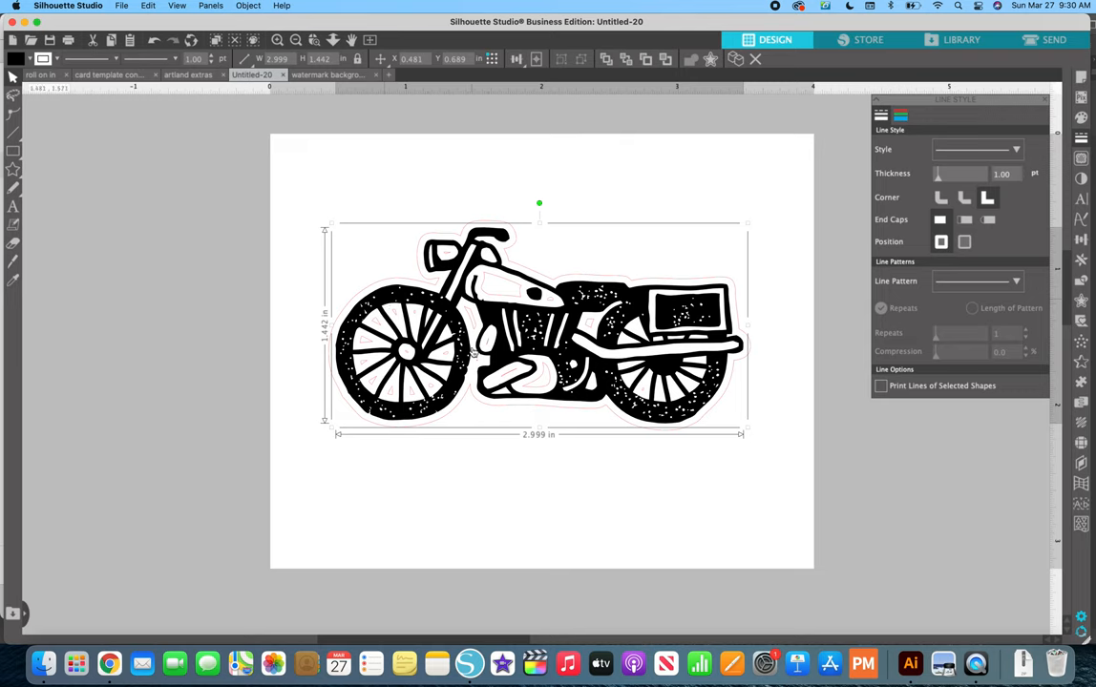
{"action": "mouse_move", "coordinate": [474, 351]}
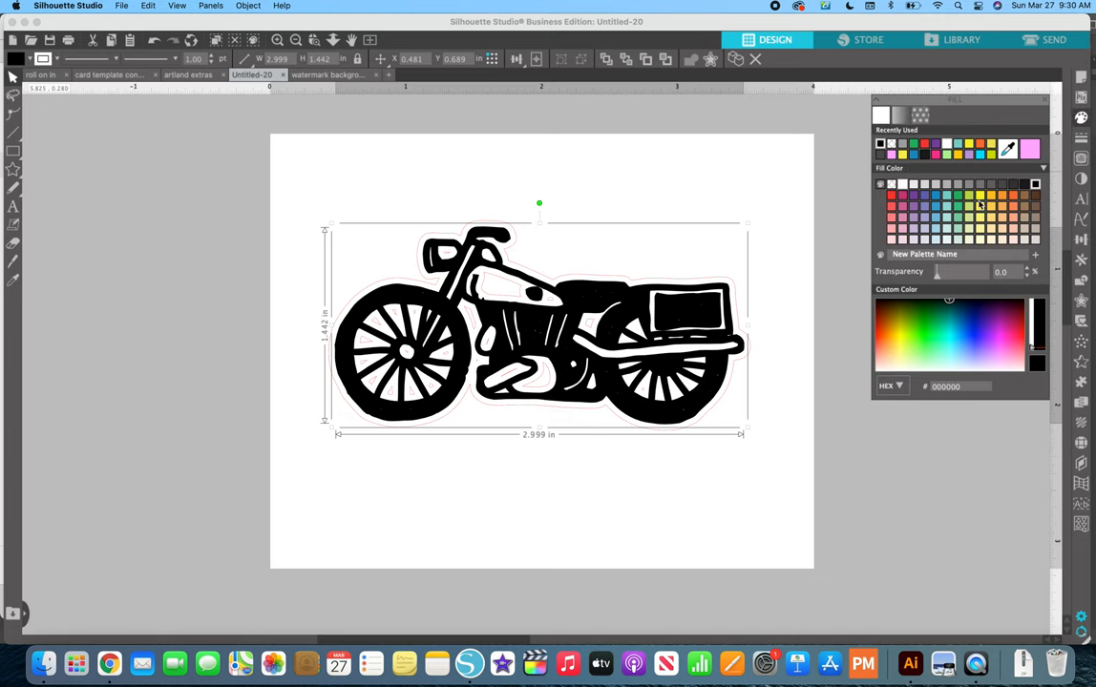
Set the motorcycle's fill to none, removing the black fill
{"action": "left_click", "coordinate": [893, 184]}
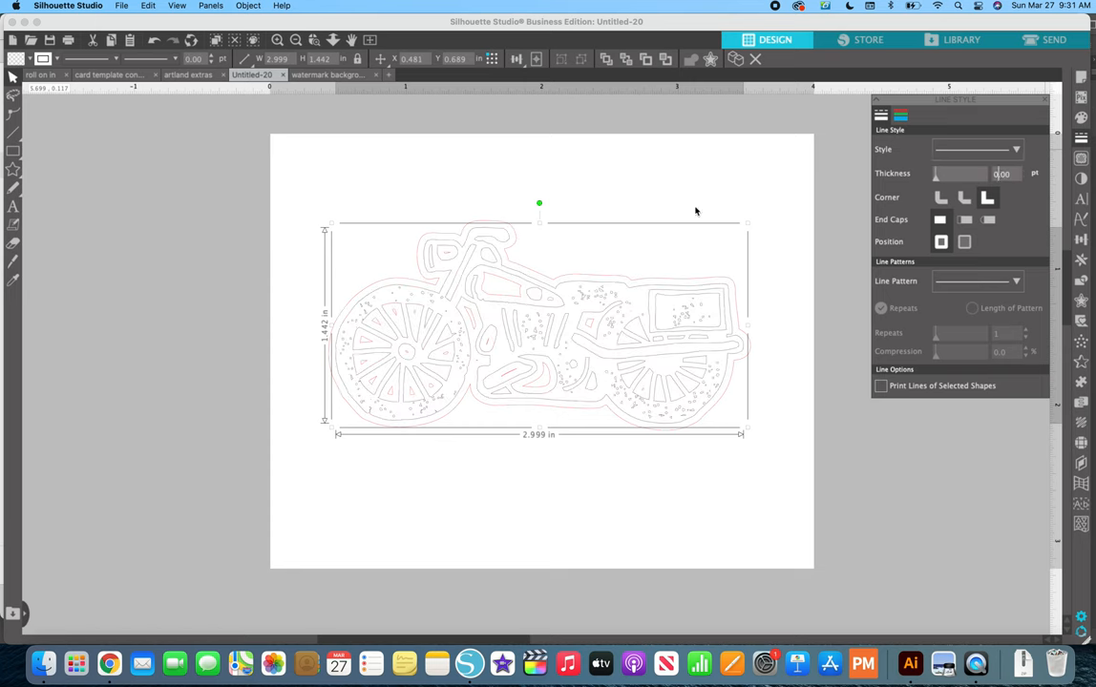
{"action": "mouse_move", "coordinate": [355, 301]}
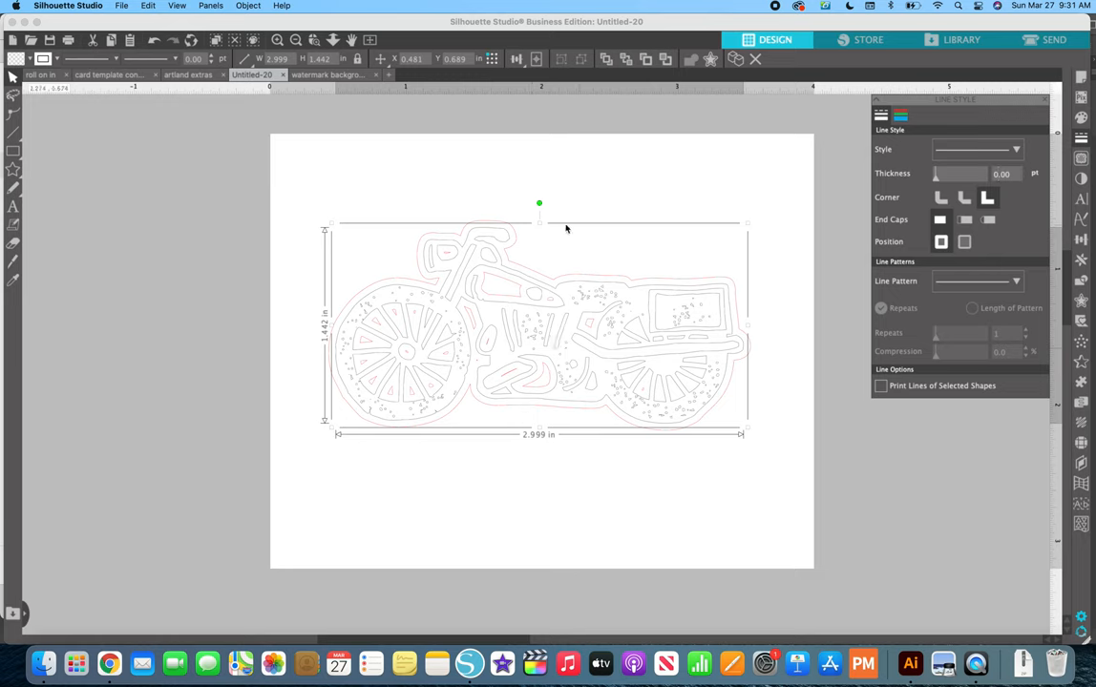
{"action": "mouse_move", "coordinate": [420, 304]}
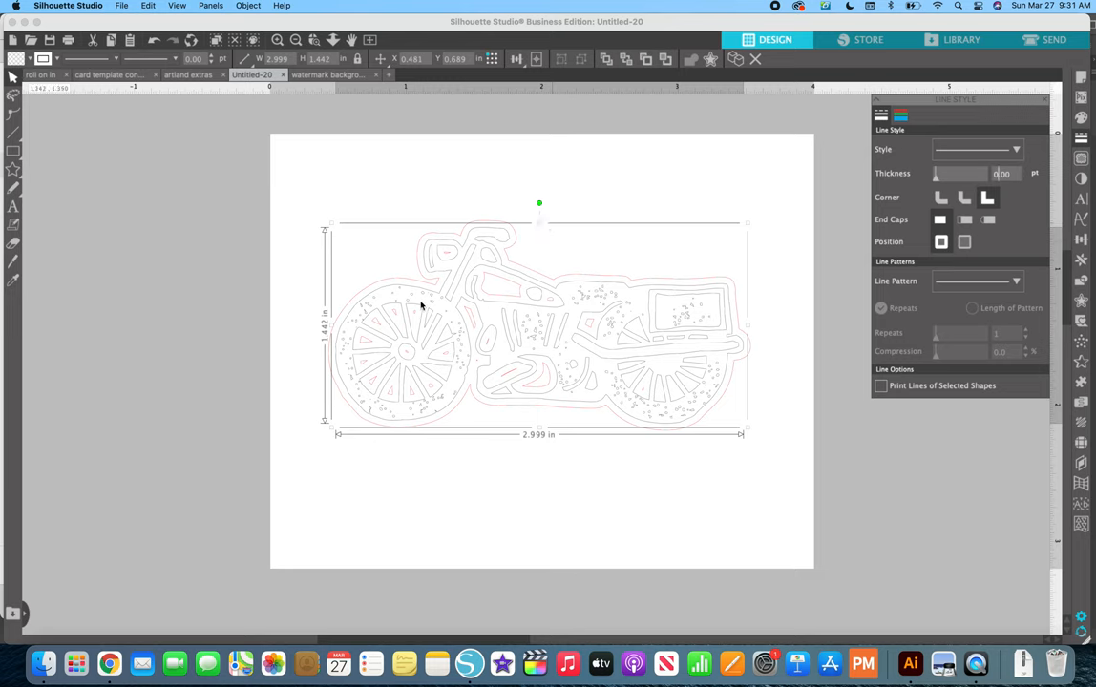
{"action": "mouse_move", "coordinate": [300, 162]}
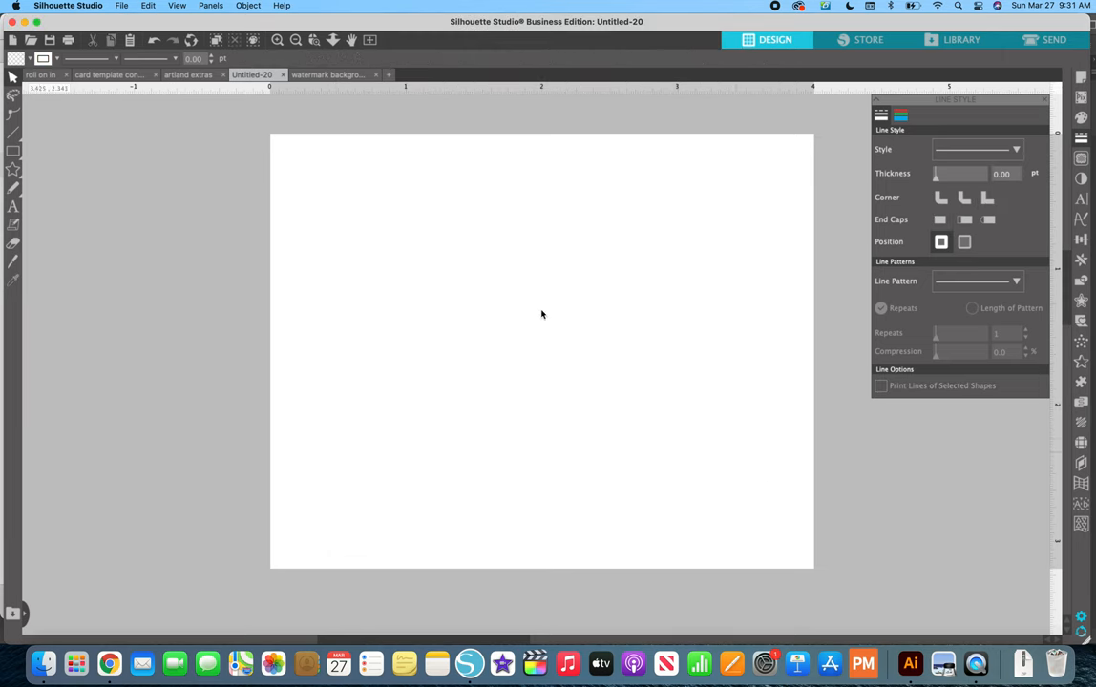
Switch document tabs to get back to the black-filled motorcycle design
{"action": "left_click", "coordinate": [188, 75]}
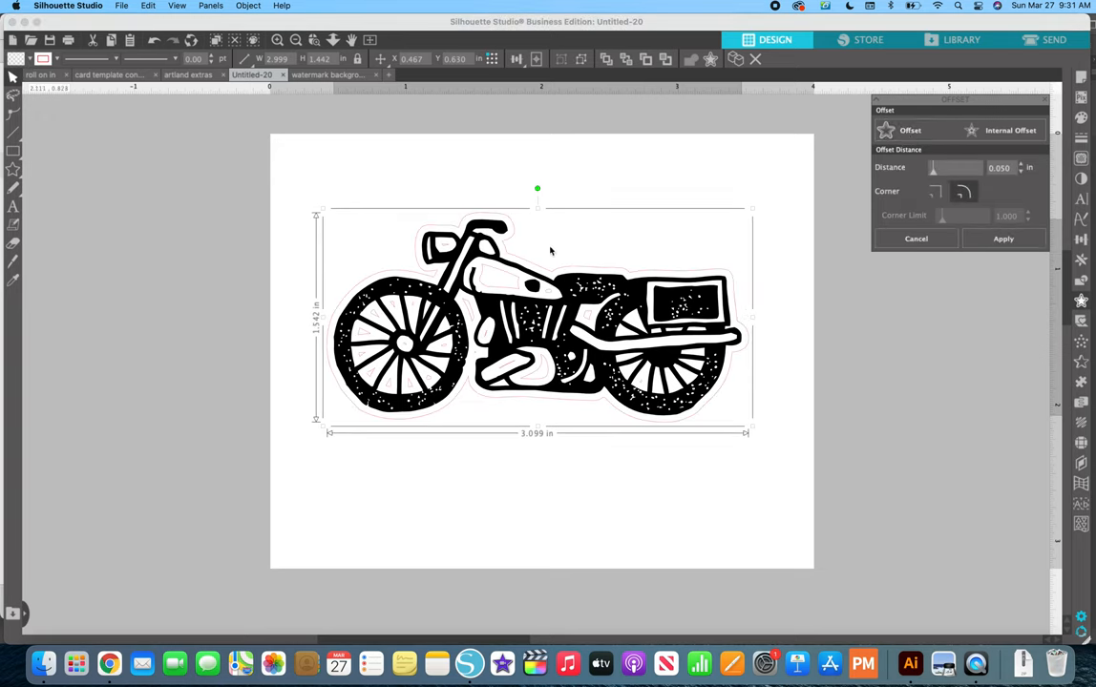
{"action": "mouse_move", "coordinate": [428, 328]}
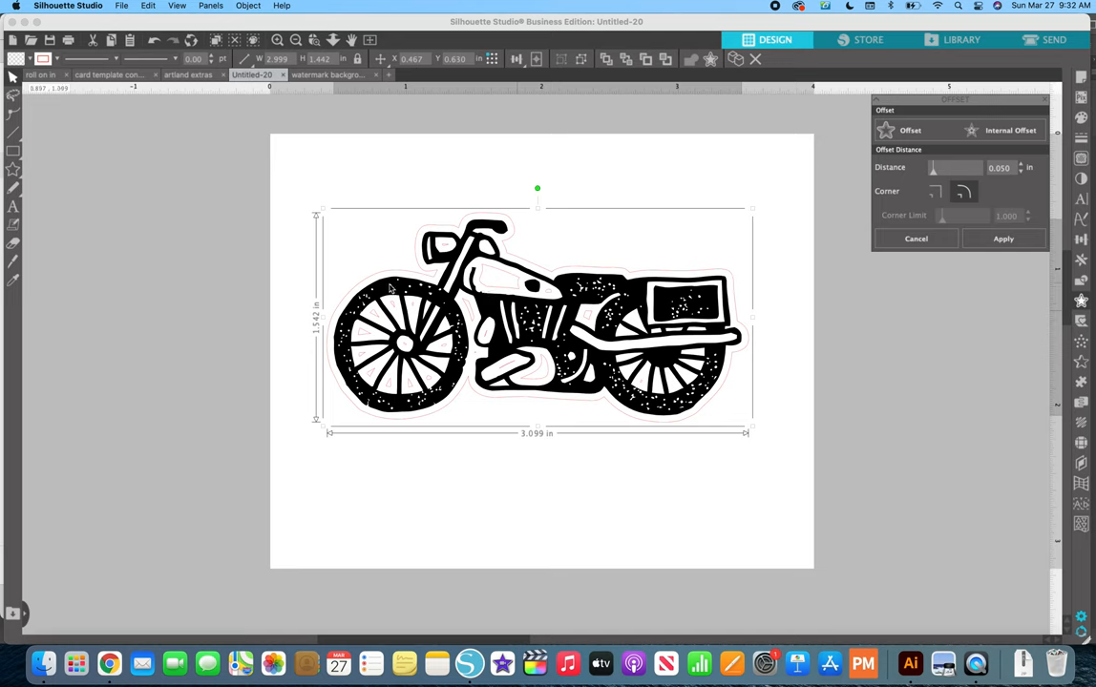
{"action": "mouse_move", "coordinate": [628, 285]}
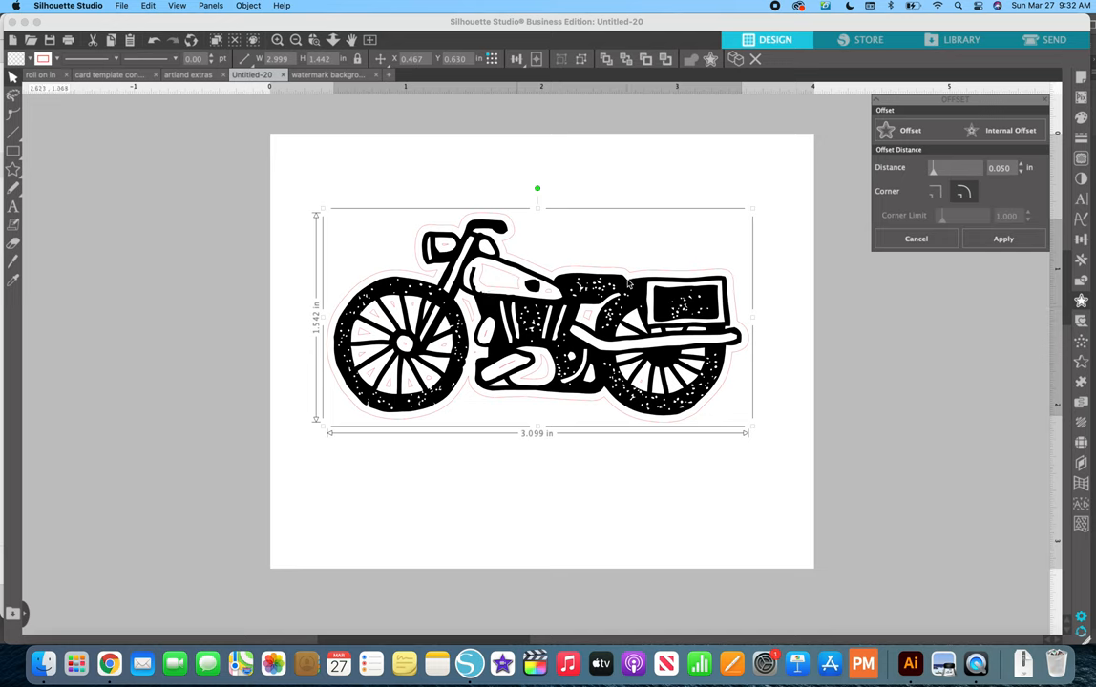
{"action": "mouse_move", "coordinate": [396, 310]}
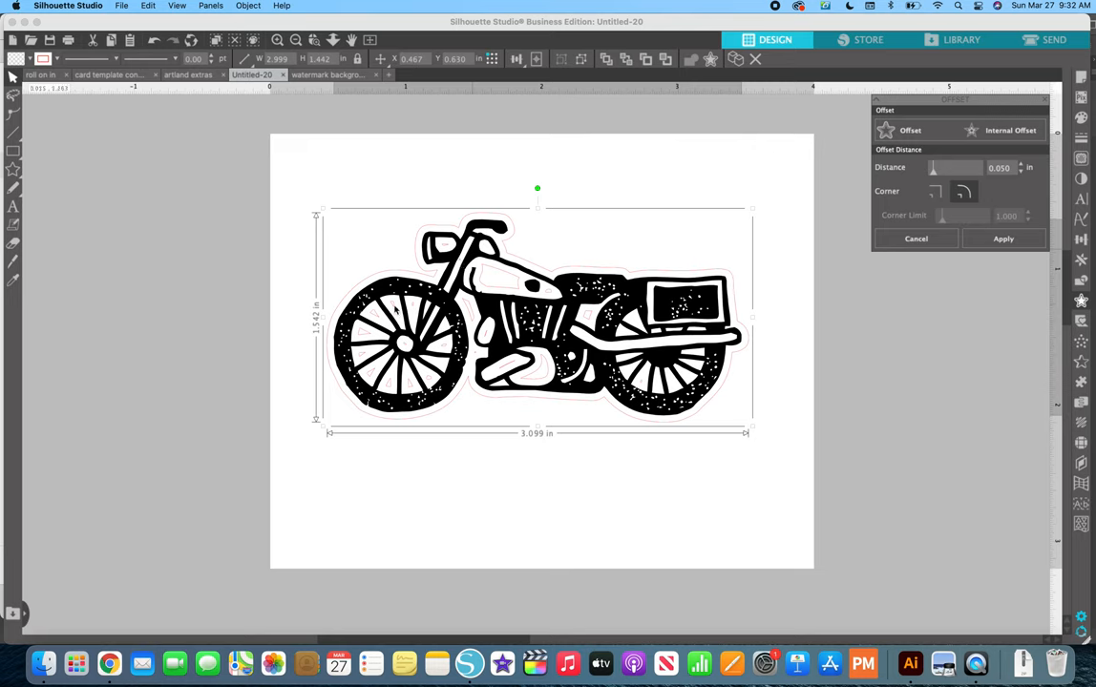
{"action": "mouse_move", "coordinate": [380, 376]}
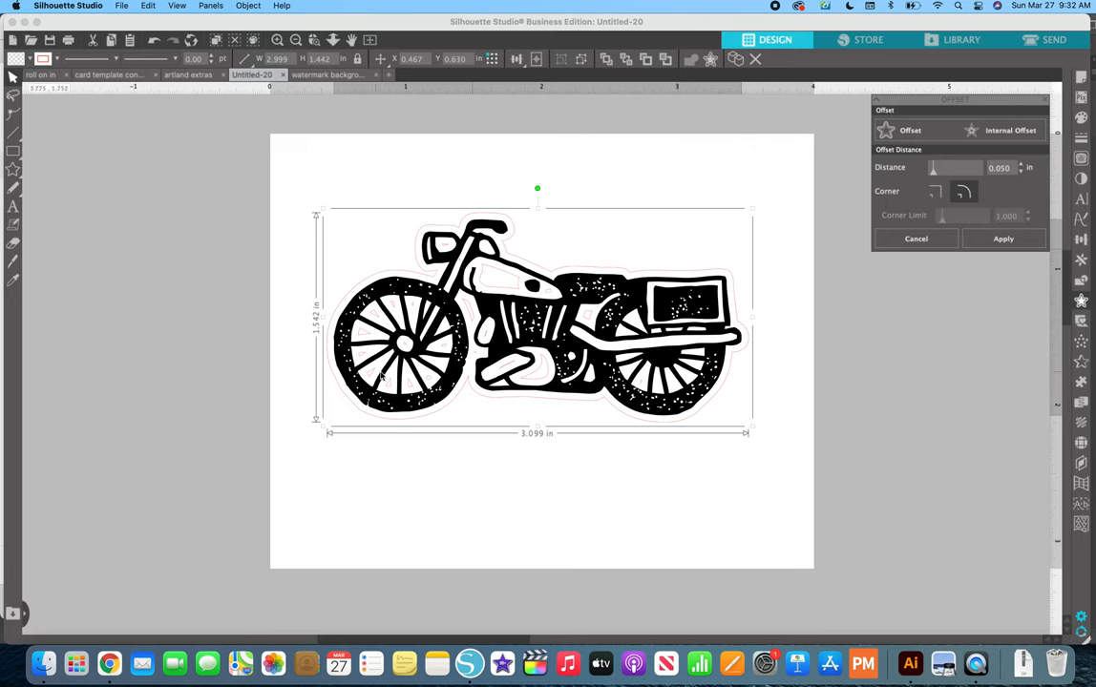
{"action": "mouse_move", "coordinate": [516, 199]}
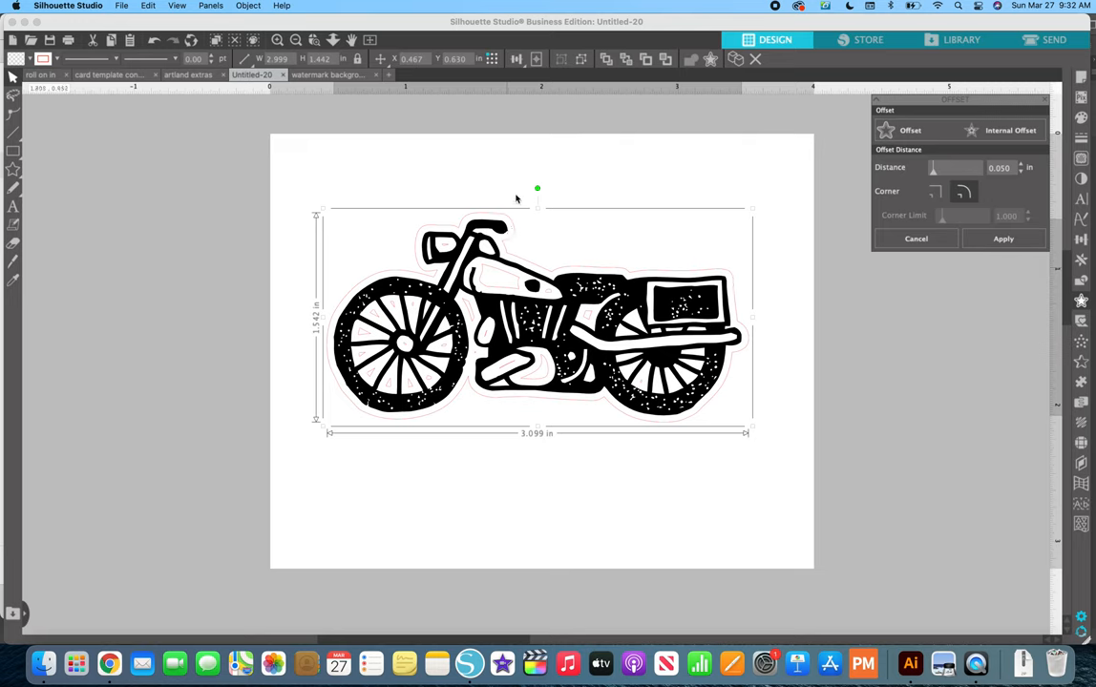
{"action": "mouse_move", "coordinate": [444, 224]}
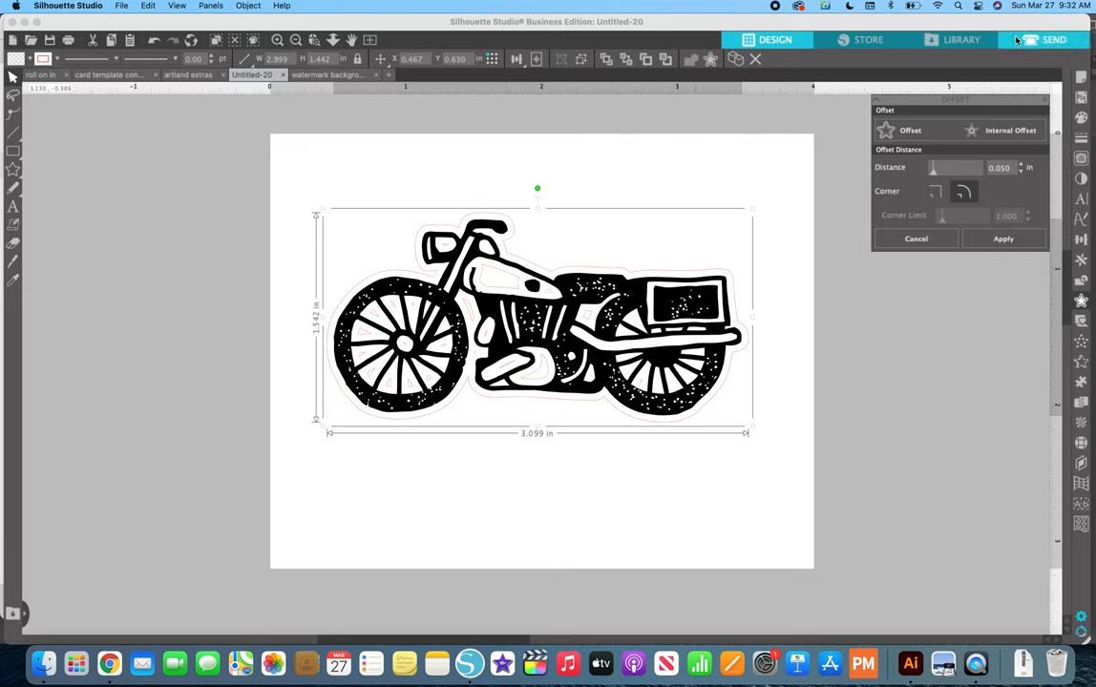
Set the motorcycle lines to No Cut, leaving only the offset contour on Cut
{"action": "left_click", "coordinate": [1054, 39]}
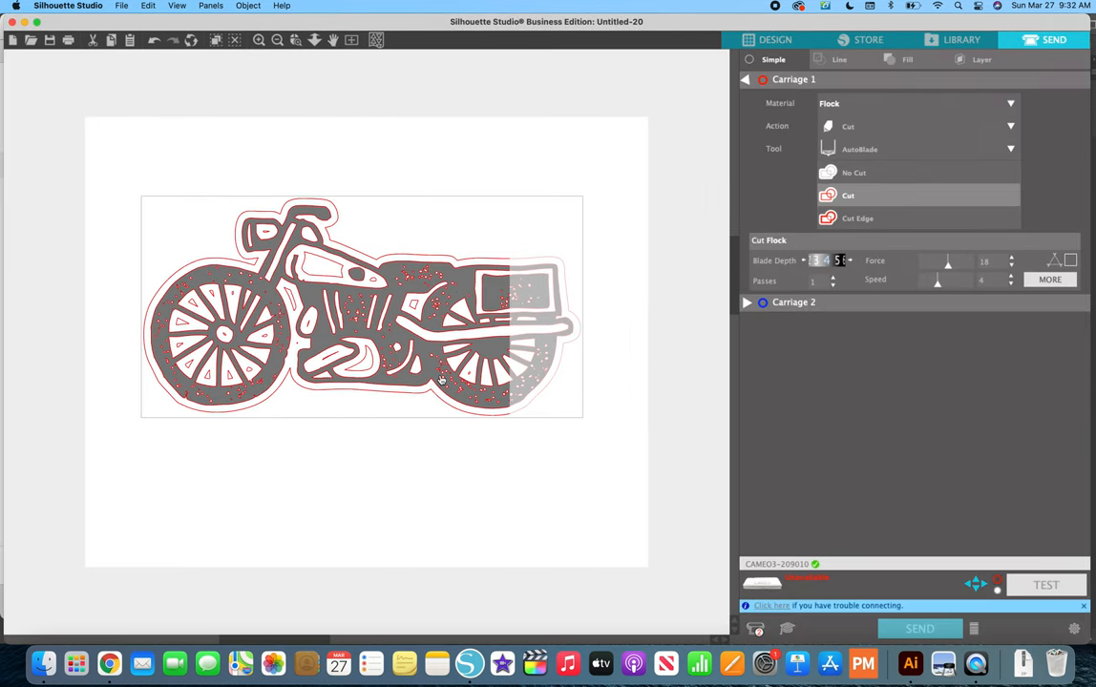
{"action": "mouse_move", "coordinate": [433, 310]}
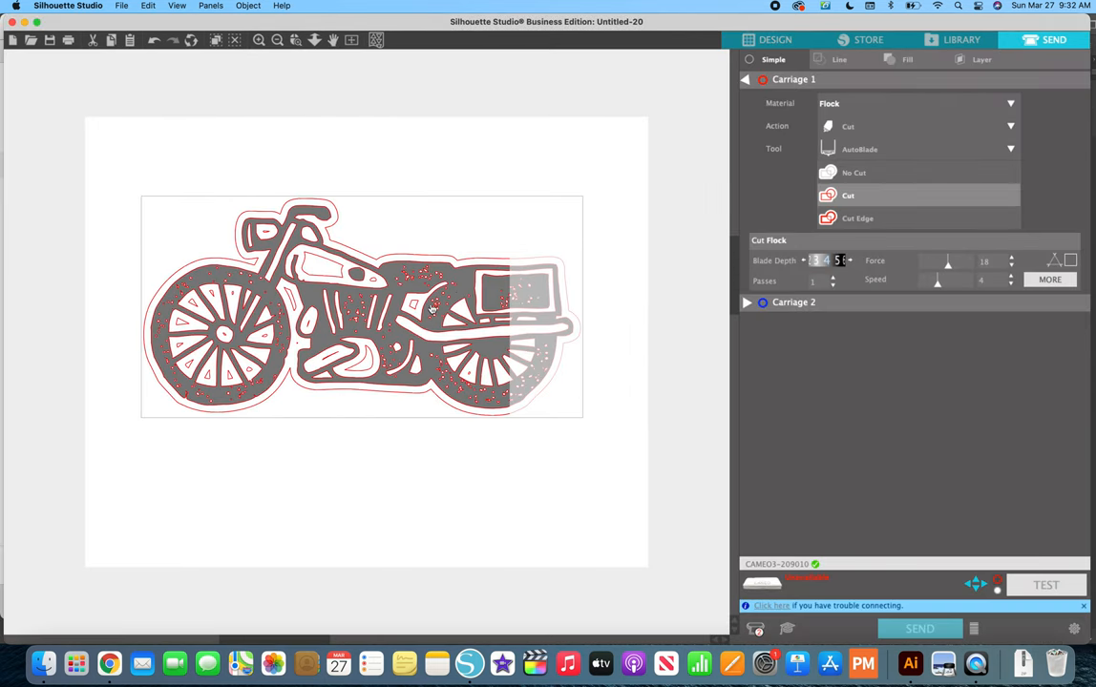
{"action": "mouse_move", "coordinate": [525, 289]}
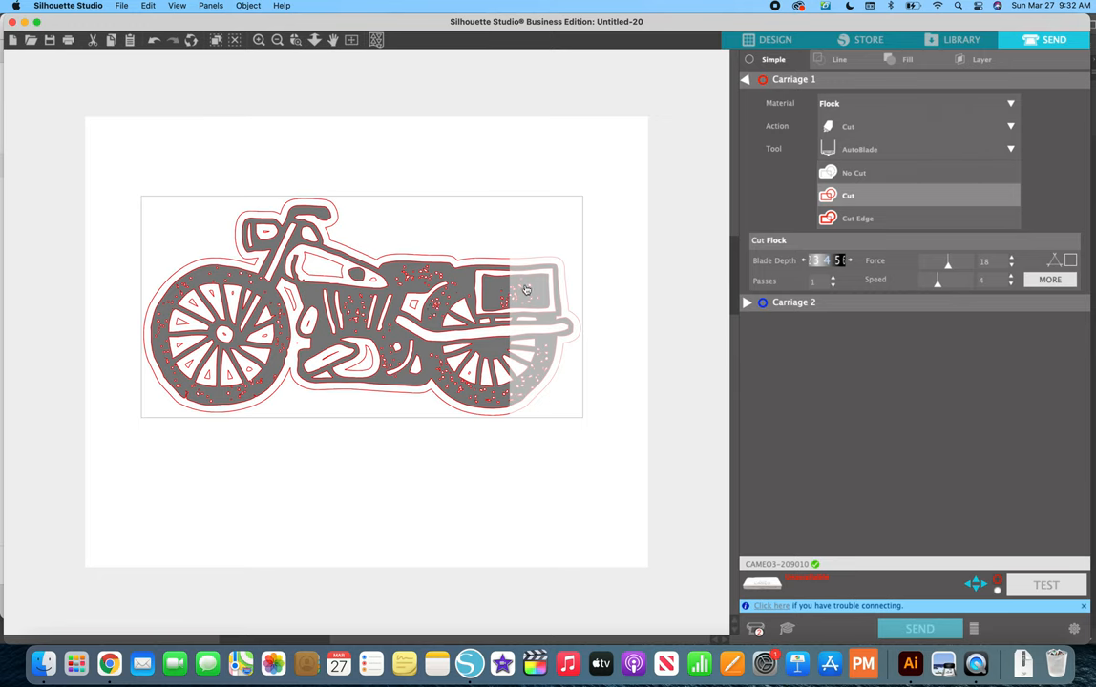
{"action": "mouse_move", "coordinate": [575, 306]}
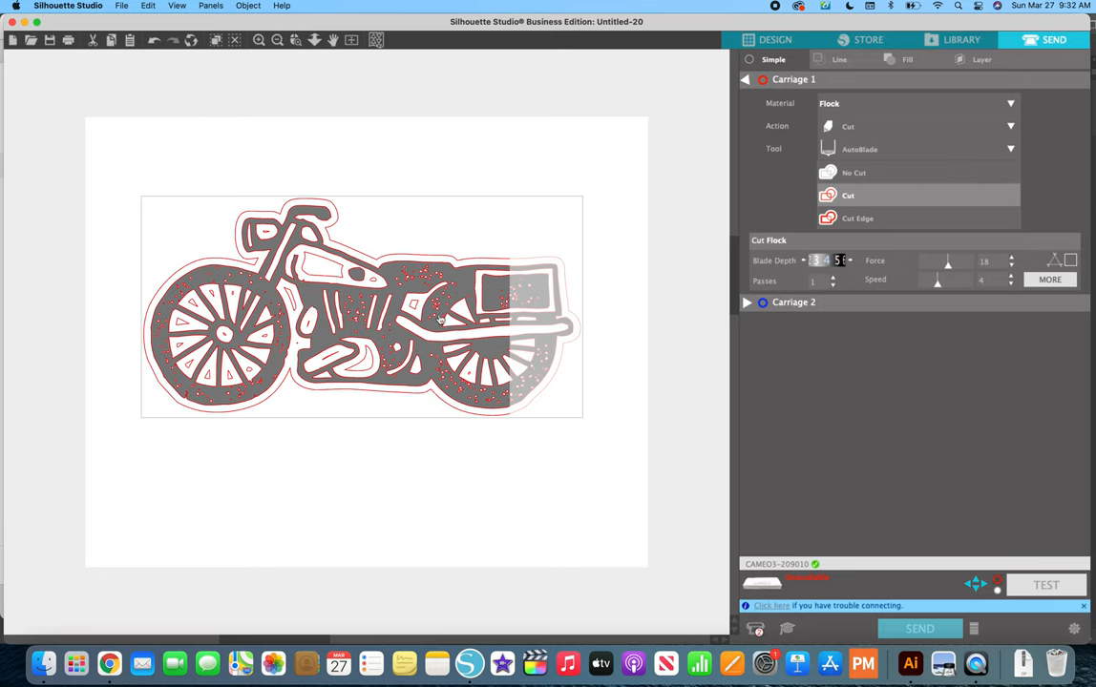
{"action": "mouse_move", "coordinate": [920, 216]}
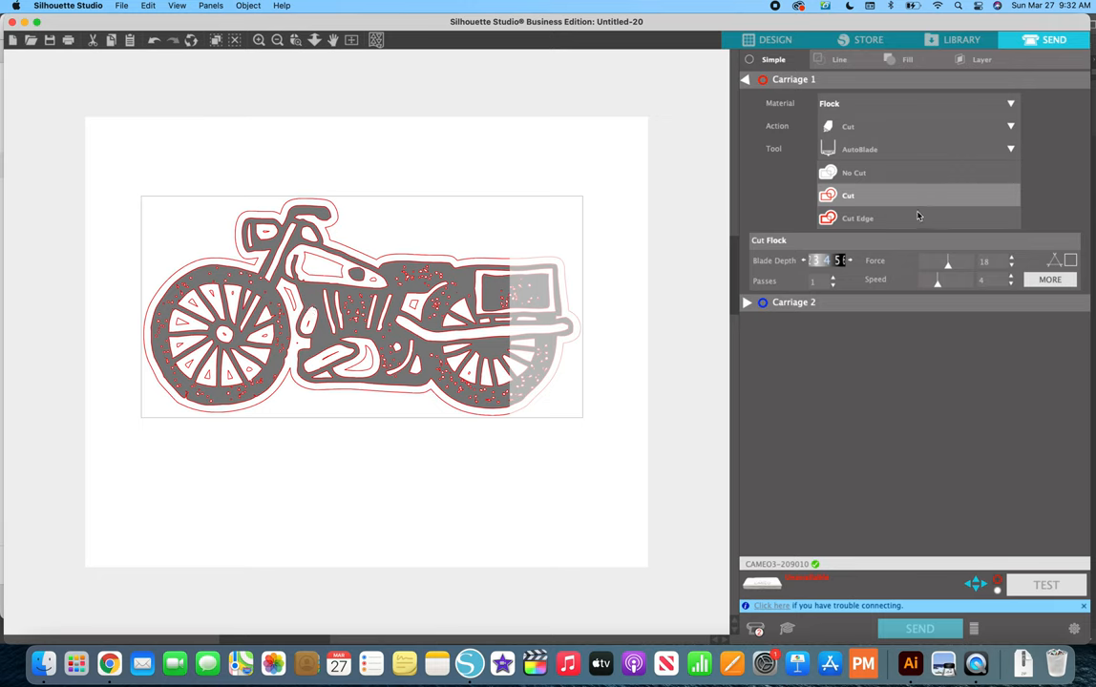
{"action": "mouse_move", "coordinate": [322, 289]}
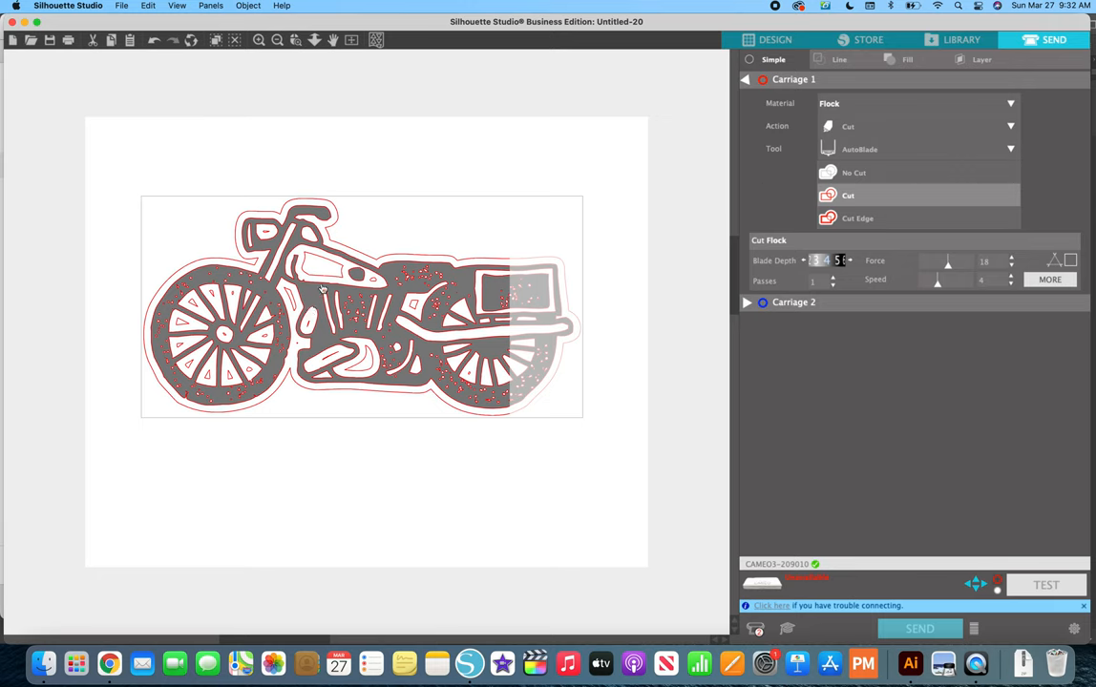
{"action": "mouse_move", "coordinate": [853, 173]}
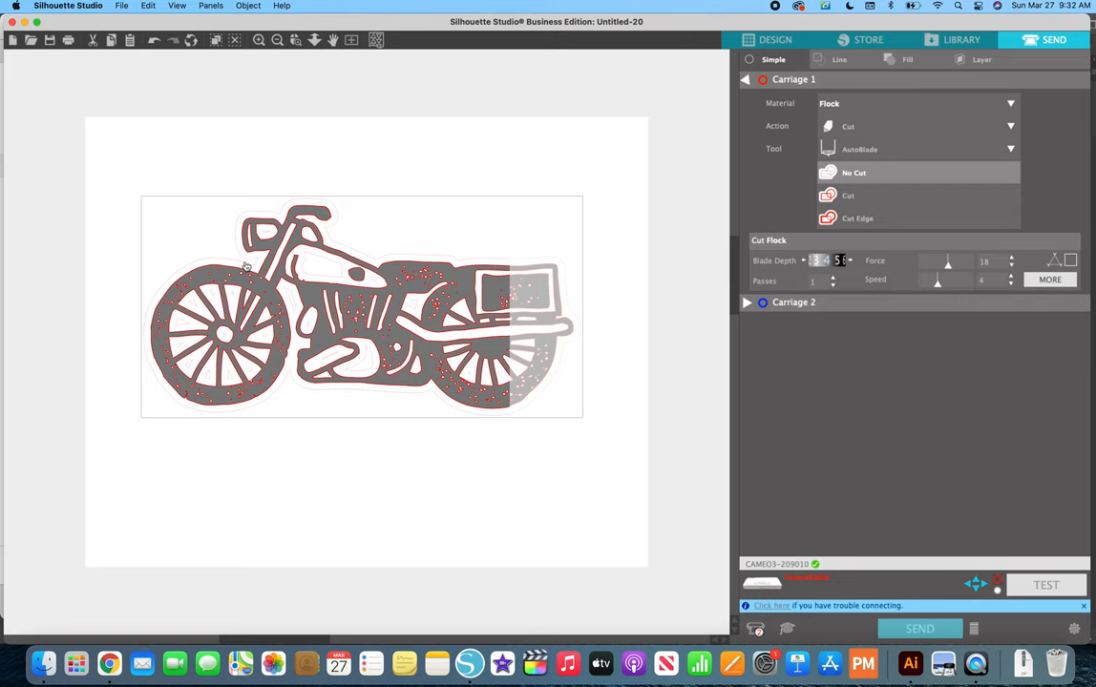
{"action": "mouse_move", "coordinate": [310, 383]}
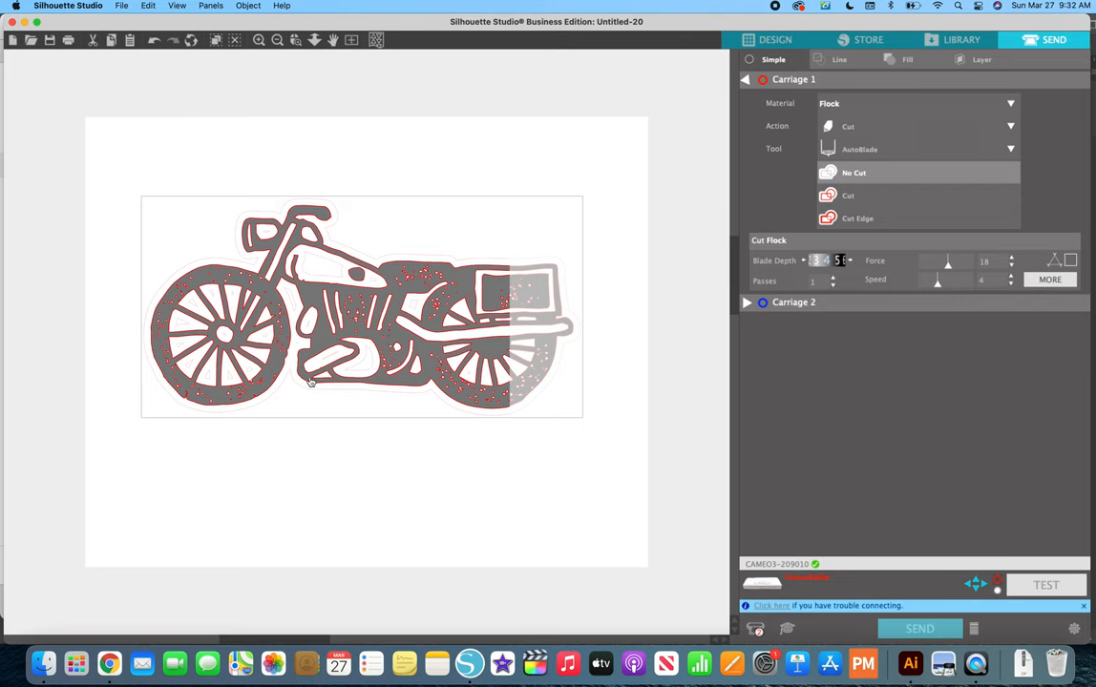
{"action": "mouse_move", "coordinate": [468, 260]}
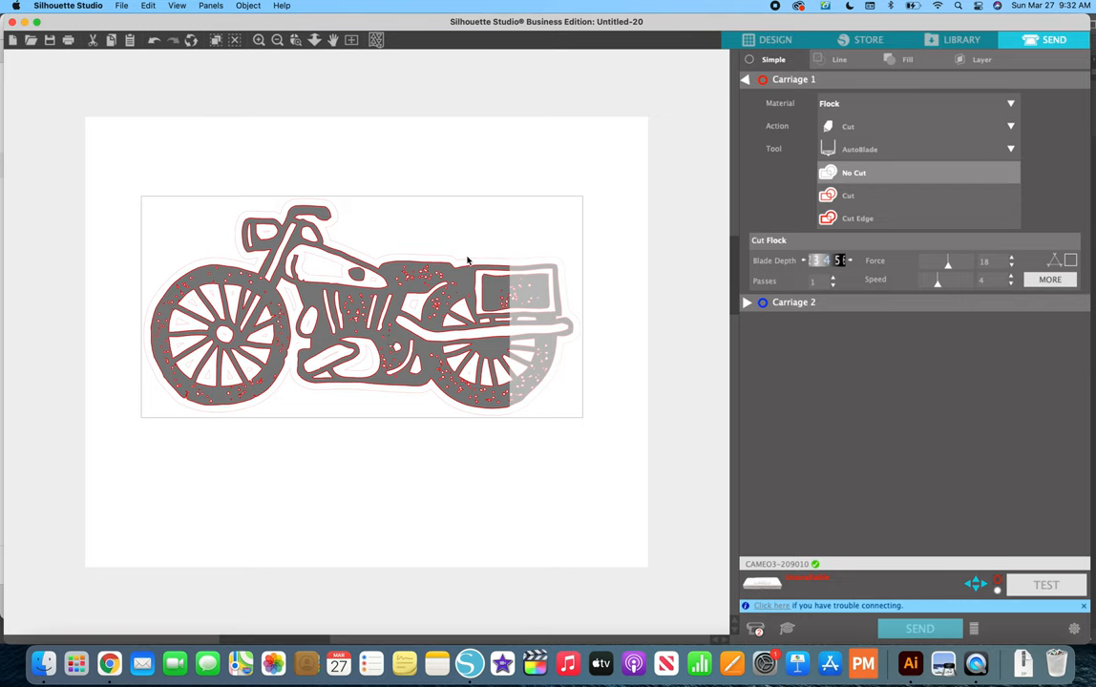
{"action": "mouse_move", "coordinate": [347, 188]}
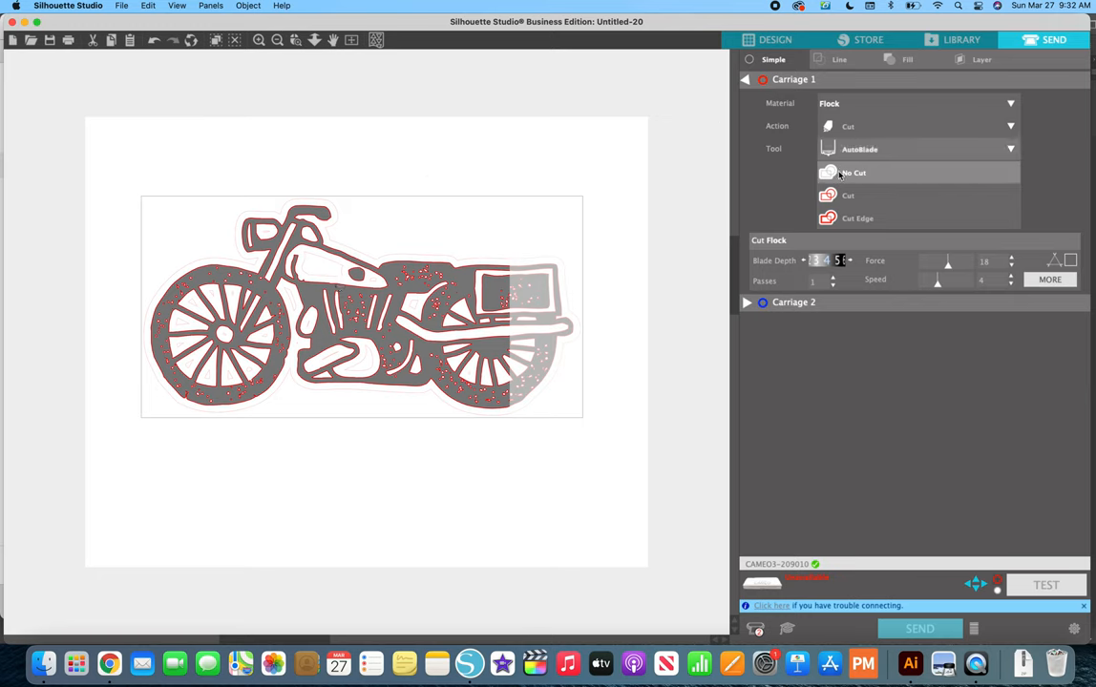
{"action": "left_click", "coordinate": [848, 195]}
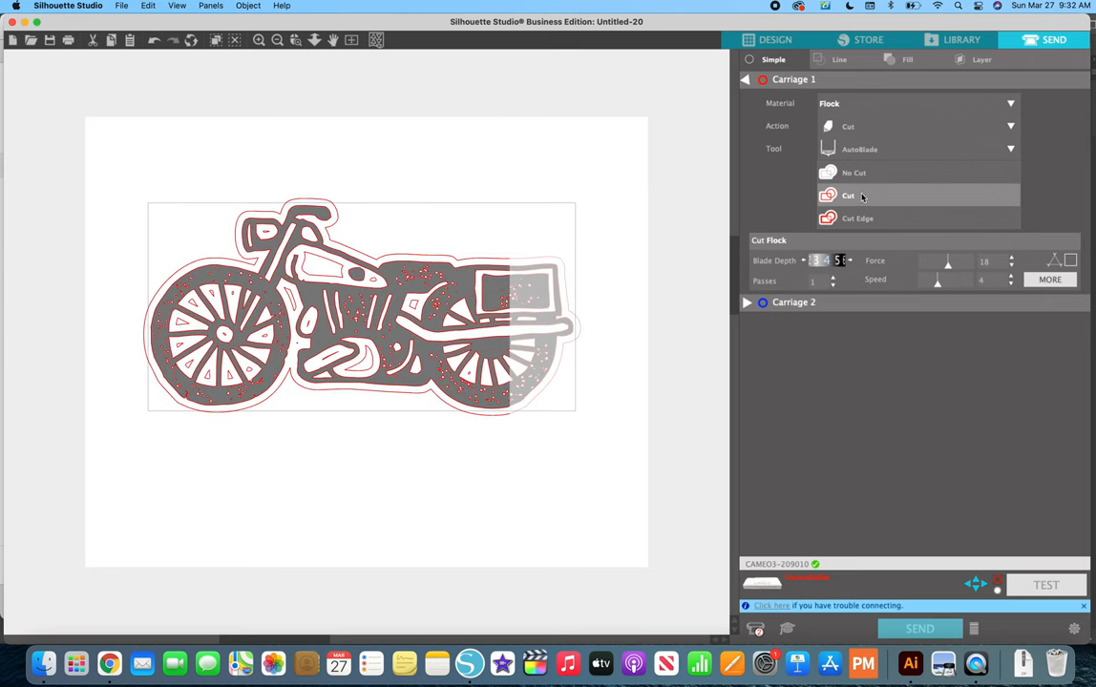
{"action": "left_click", "coordinate": [854, 173]}
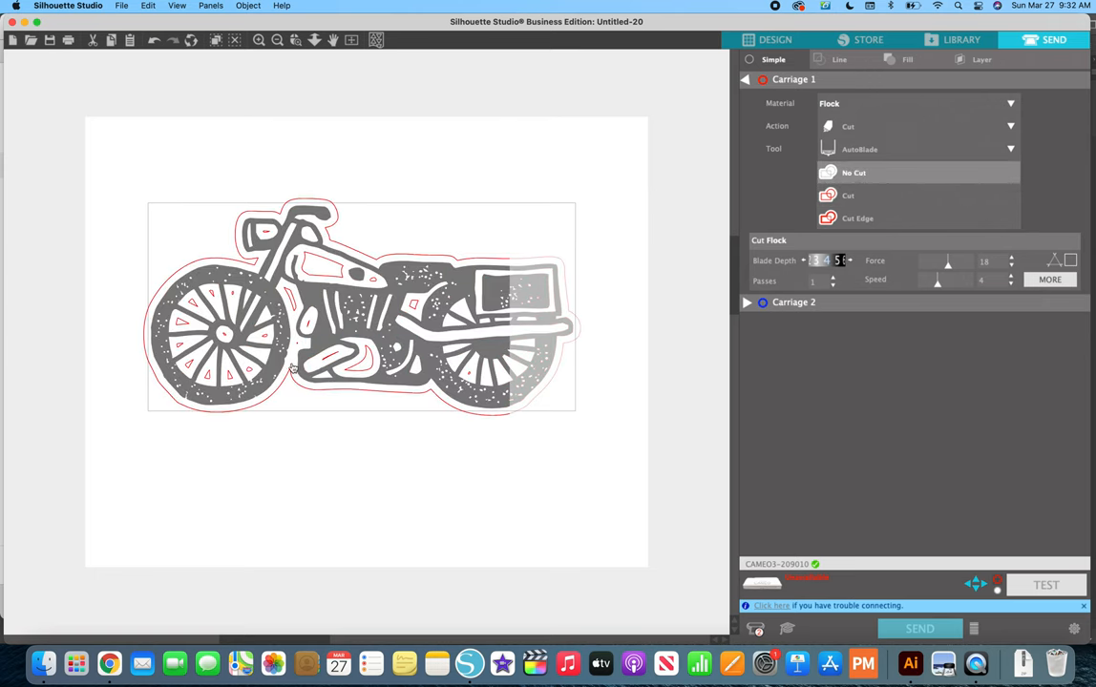
{"action": "mouse_move", "coordinate": [401, 289]}
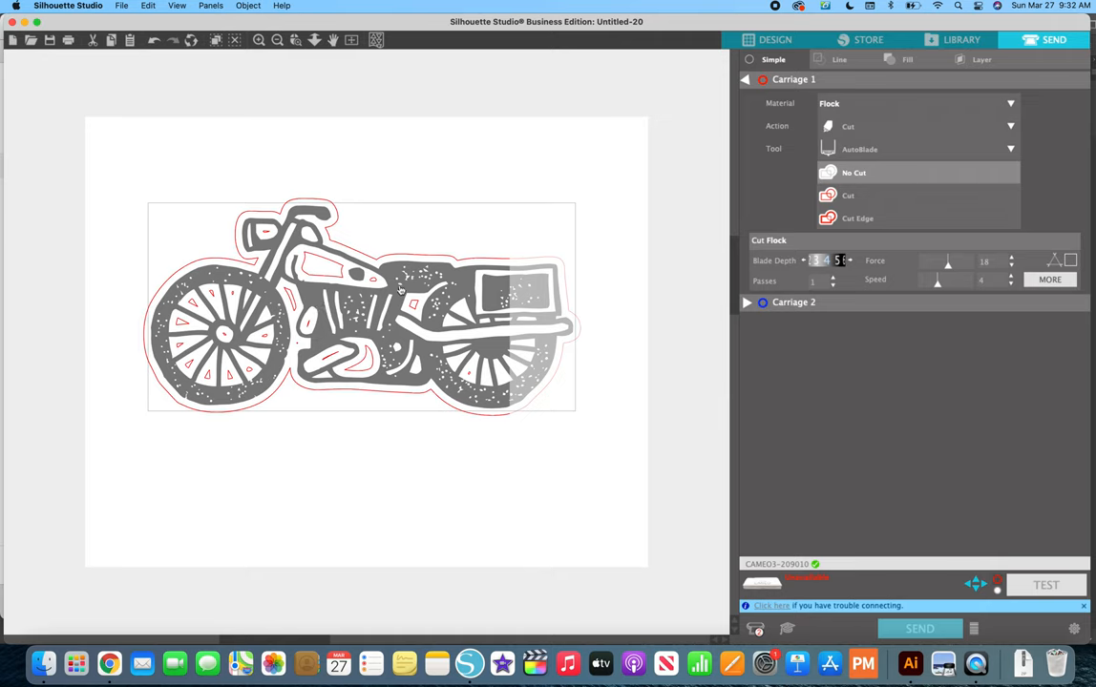
{"action": "mouse_move", "coordinate": [468, 370]}
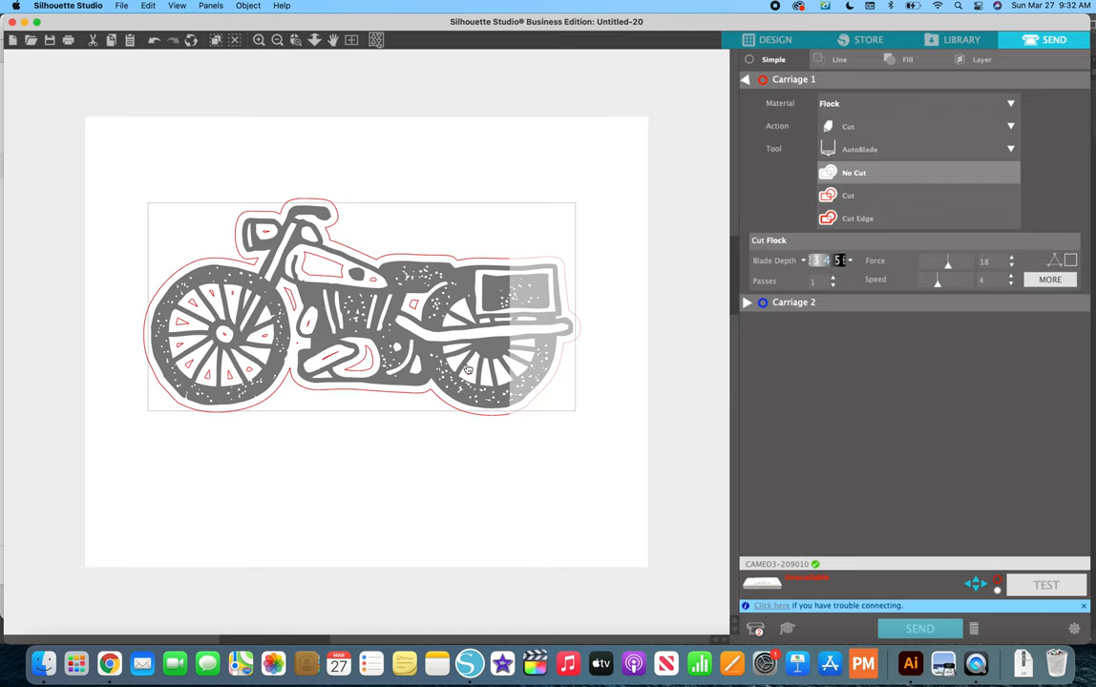
{"action": "mouse_move", "coordinate": [329, 361]}
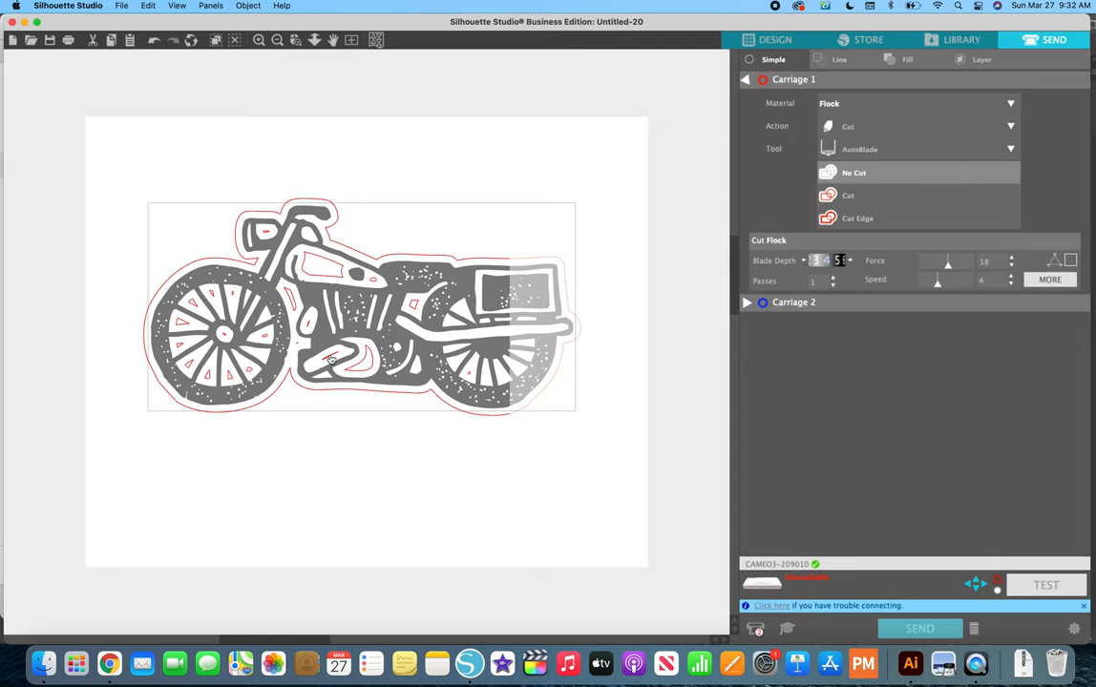
{"action": "mouse_move", "coordinate": [297, 306]}
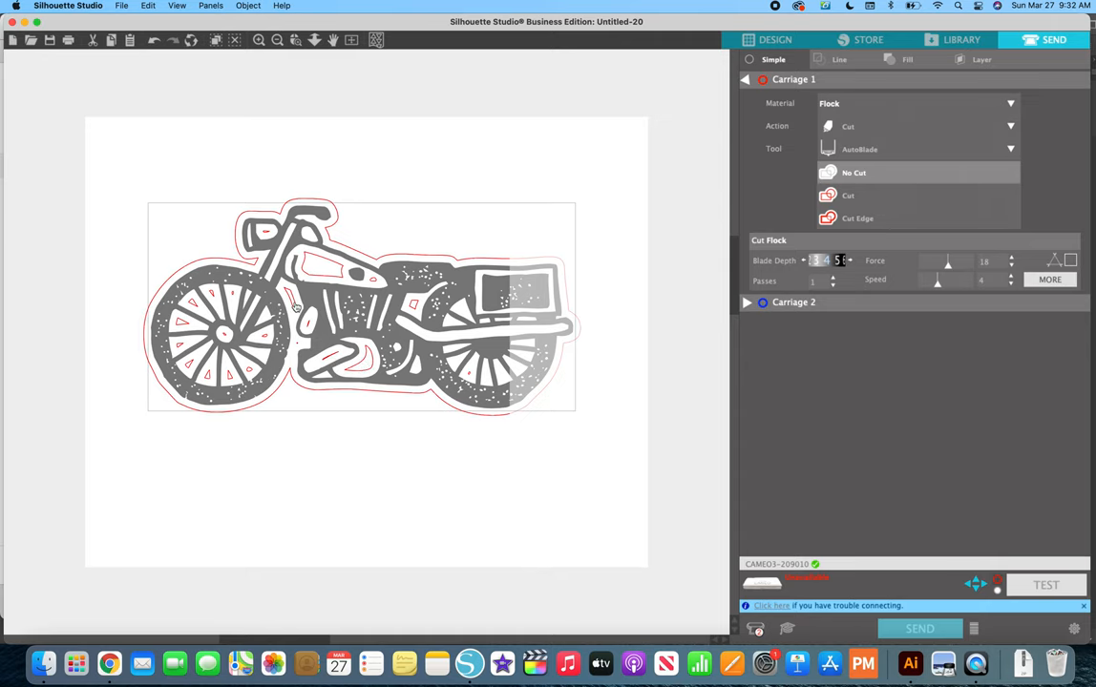
{"action": "left_click", "coordinate": [774, 39]}
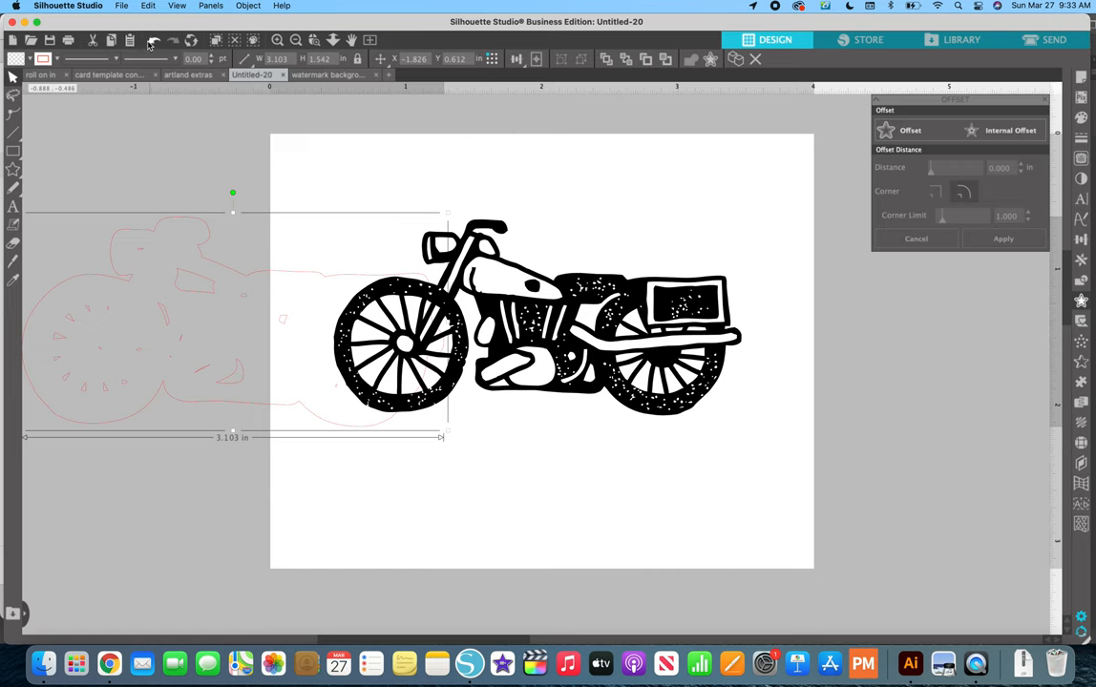
Group the selected motorcycle pieces into one object with Object > Group
{"action": "left_click", "coordinate": [248, 6]}
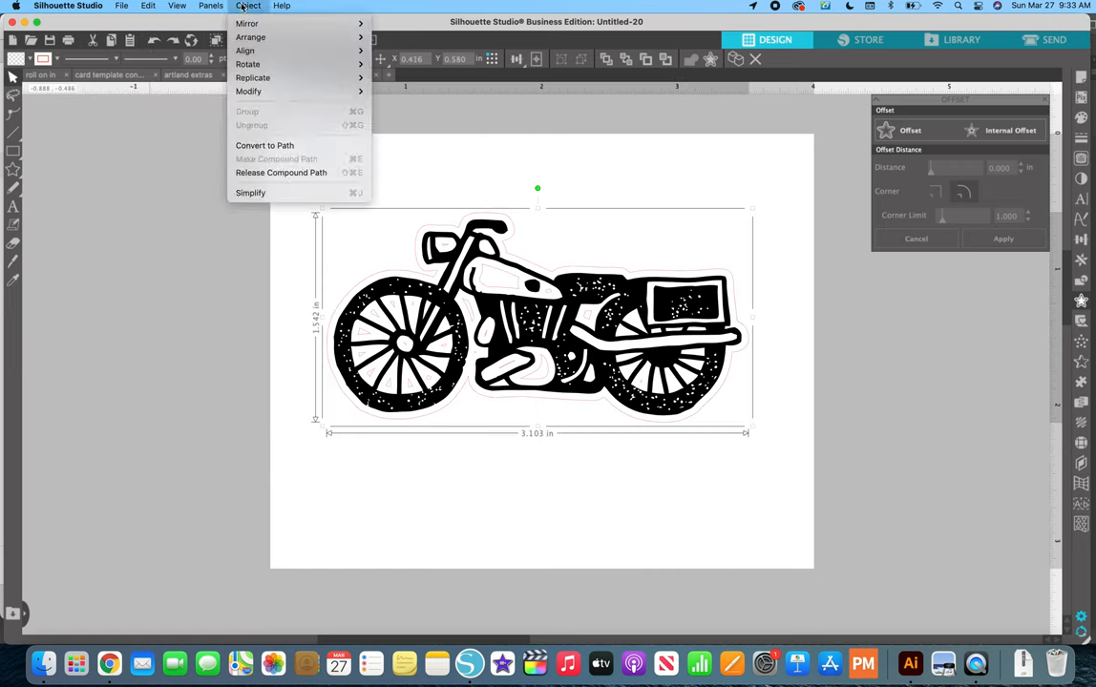
{"action": "left_click", "coordinate": [336, 181]}
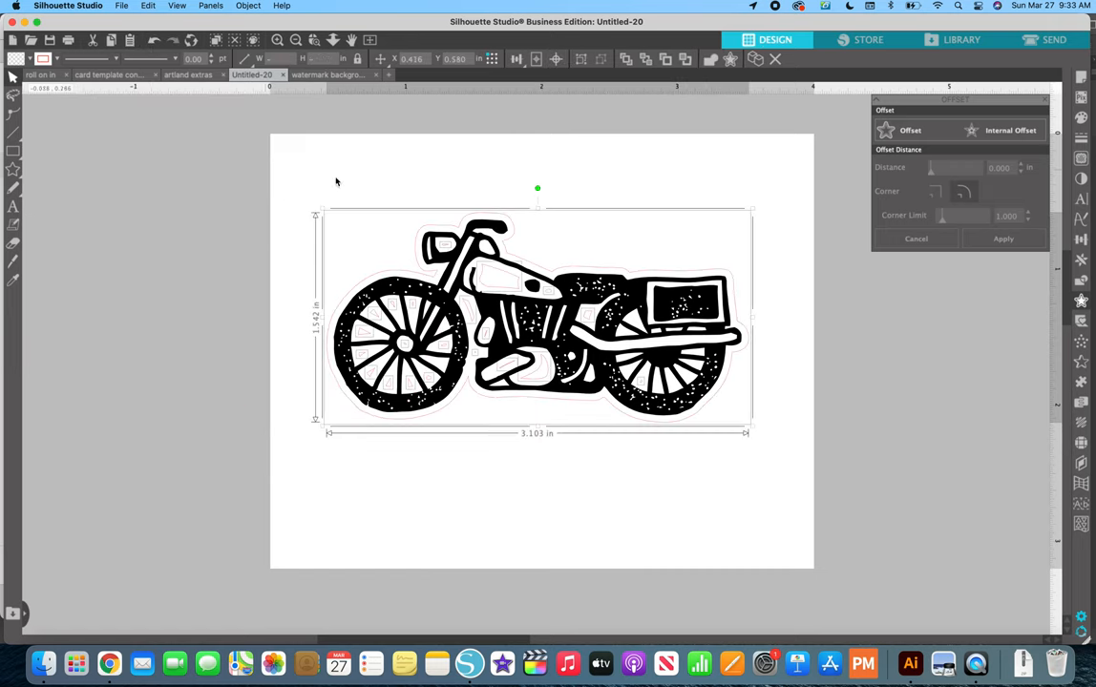
{"action": "mouse_move", "coordinate": [420, 368]}
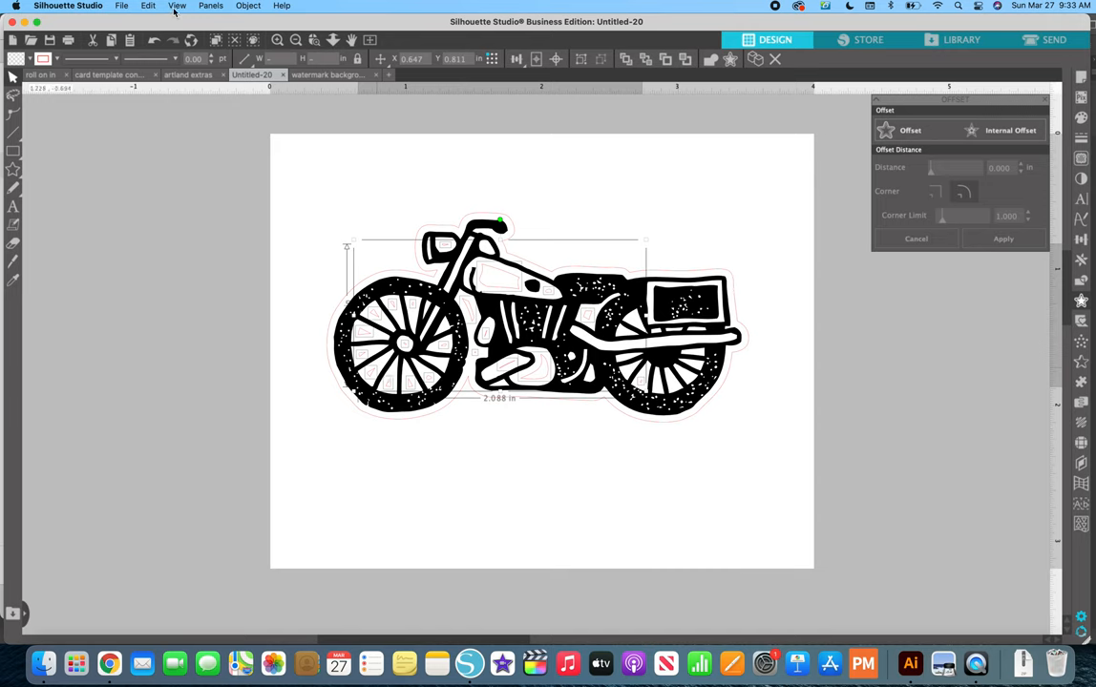
{"action": "left_click", "coordinate": [248, 6]}
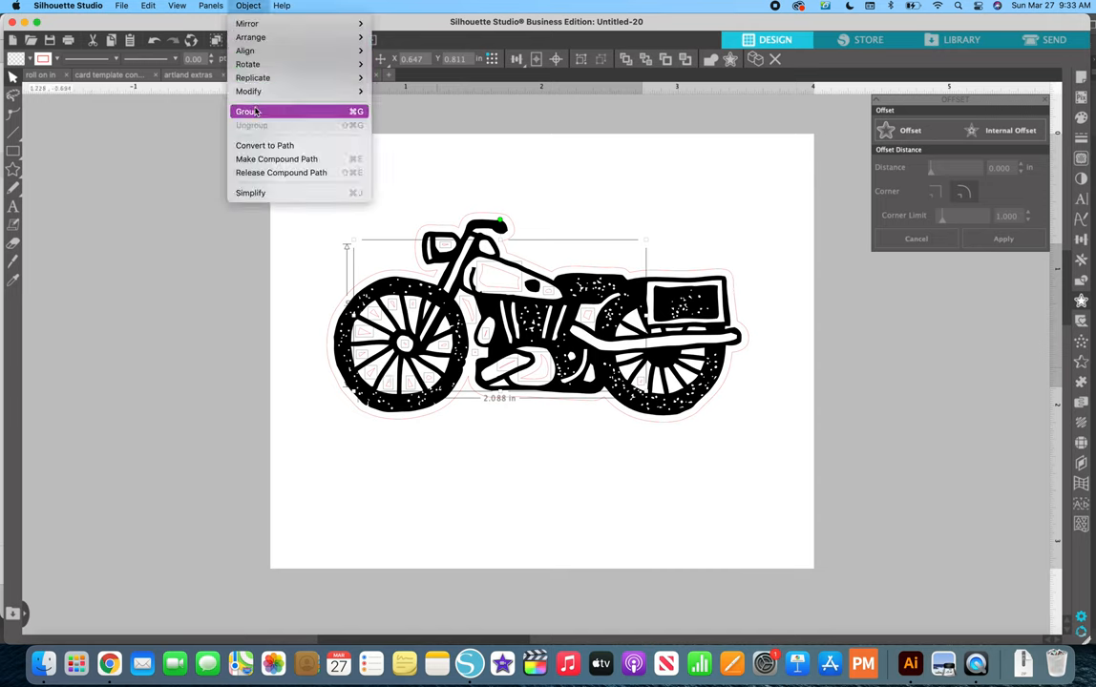
{"action": "left_click", "coordinate": [246, 110]}
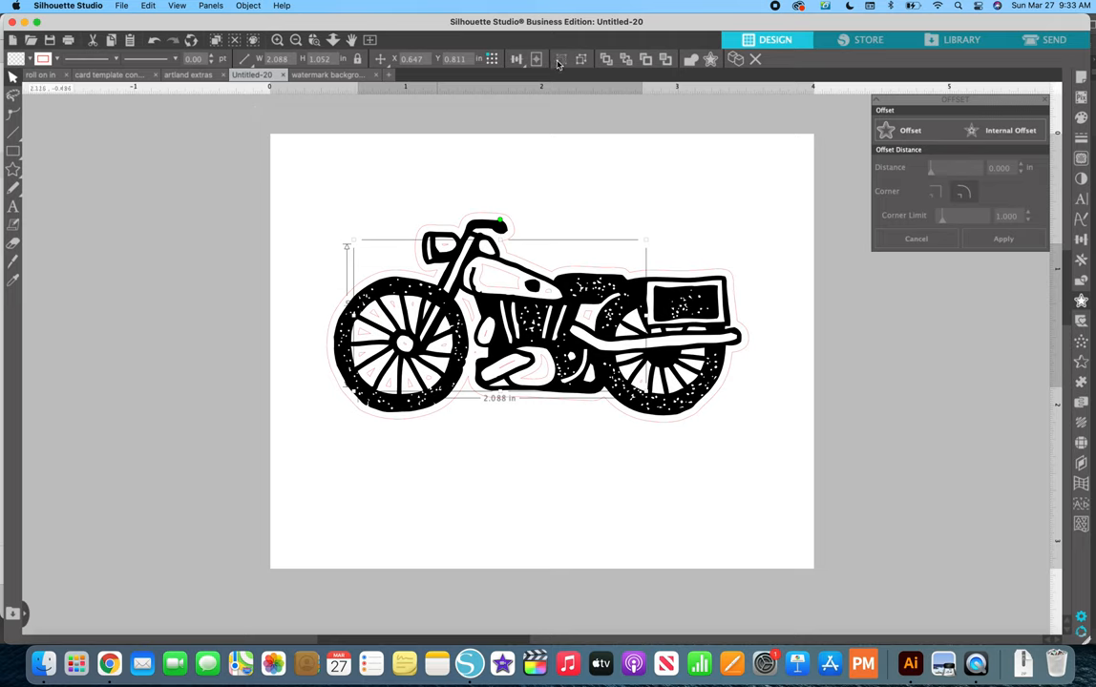
{"action": "mouse_move", "coordinate": [497, 217]}
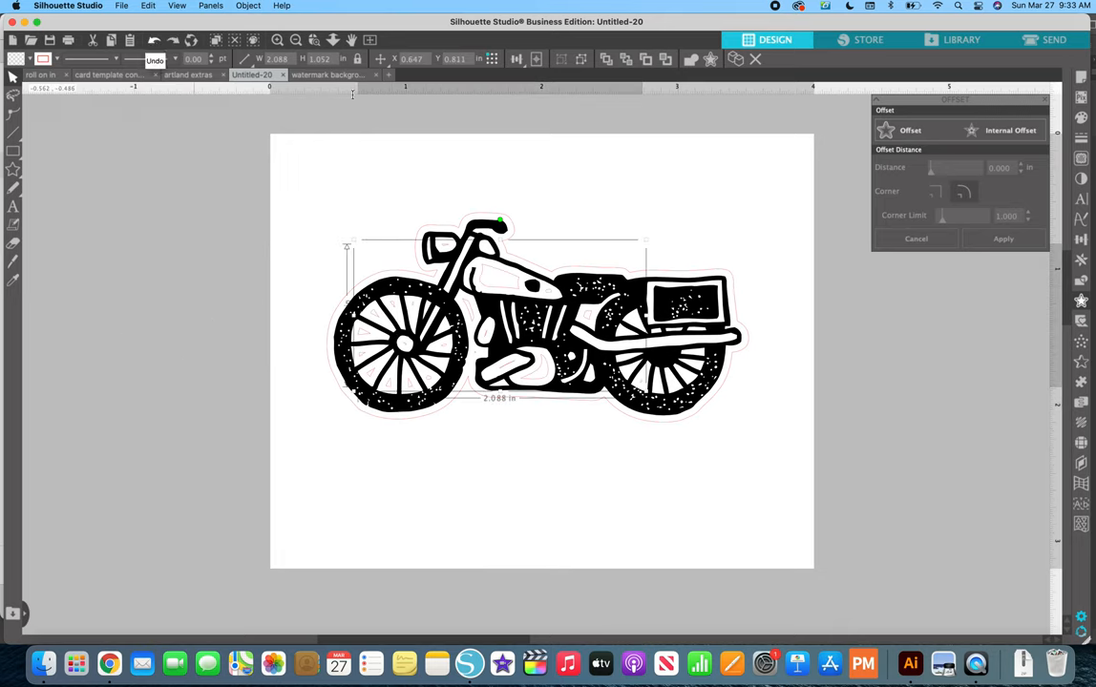
{"action": "mouse_move", "coordinate": [697, 334]}
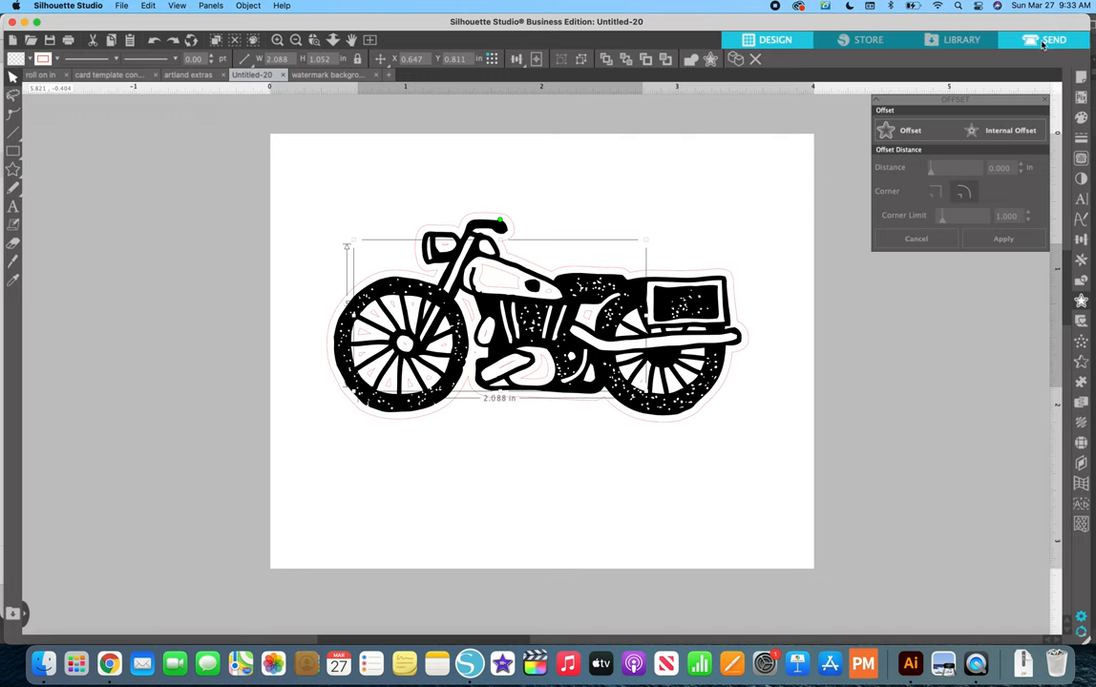
{"action": "left_click", "coordinate": [1054, 39]}
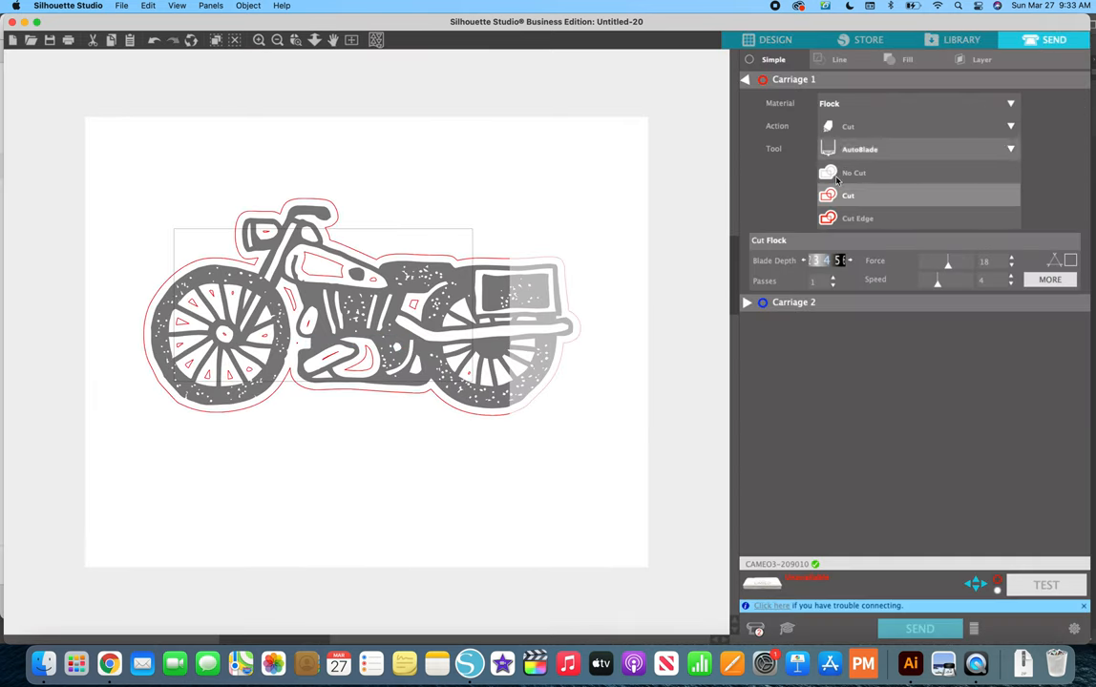
{"action": "left_click", "coordinate": [853, 173]}
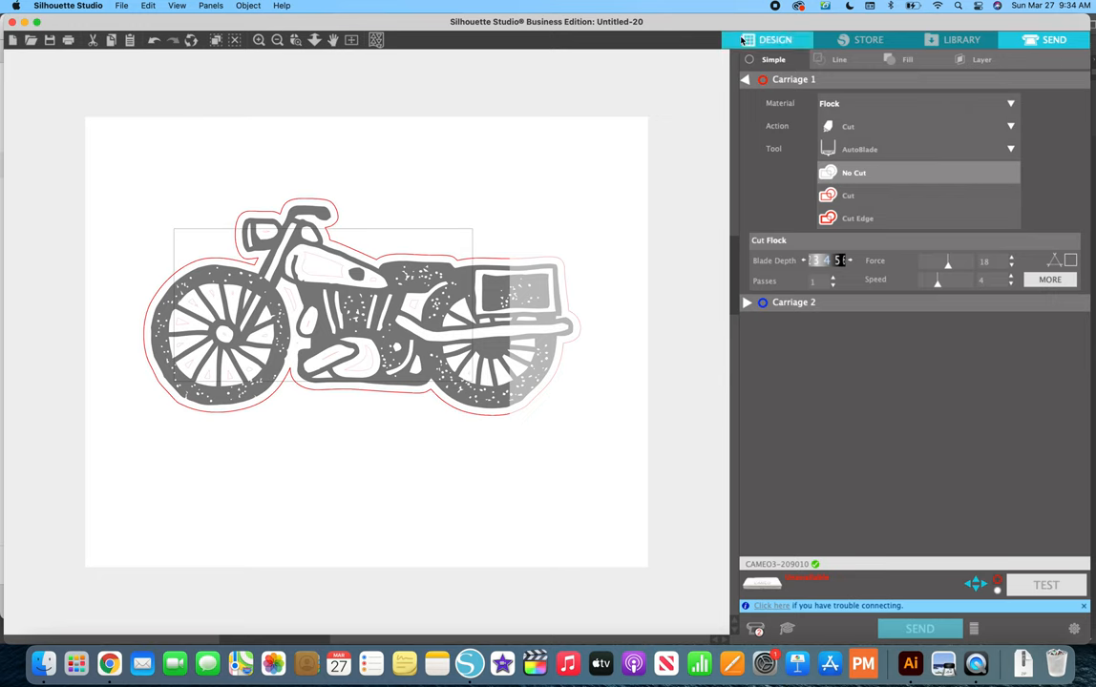
{"action": "mouse_move", "coordinate": [748, 40]}
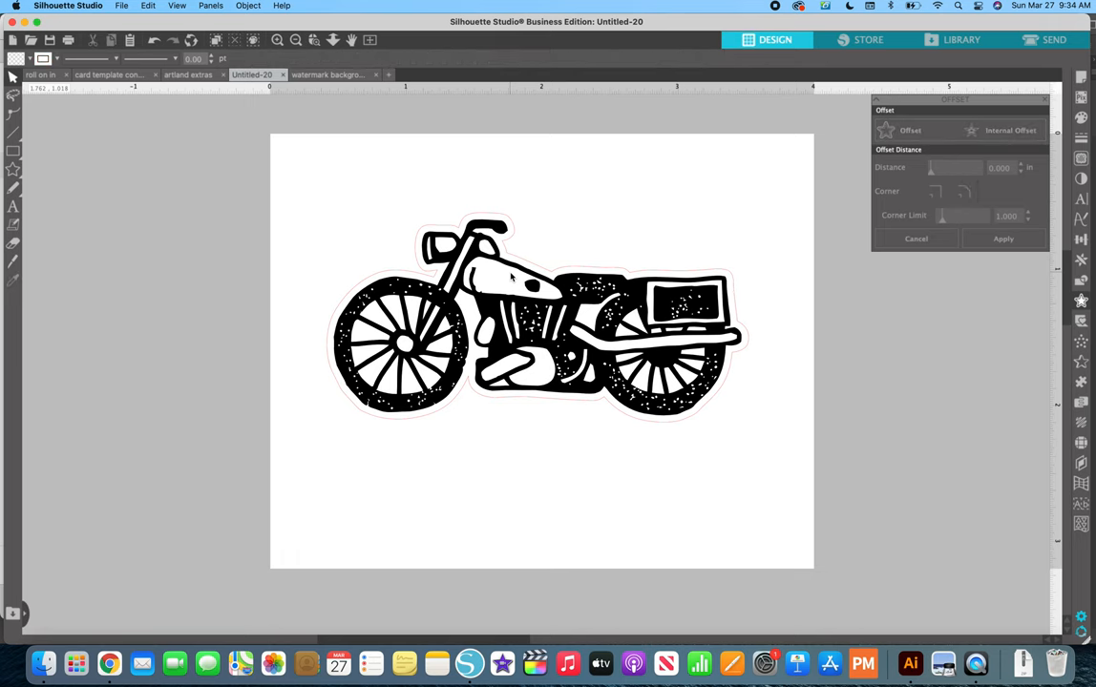
{"action": "left_click", "coordinate": [1054, 39]}
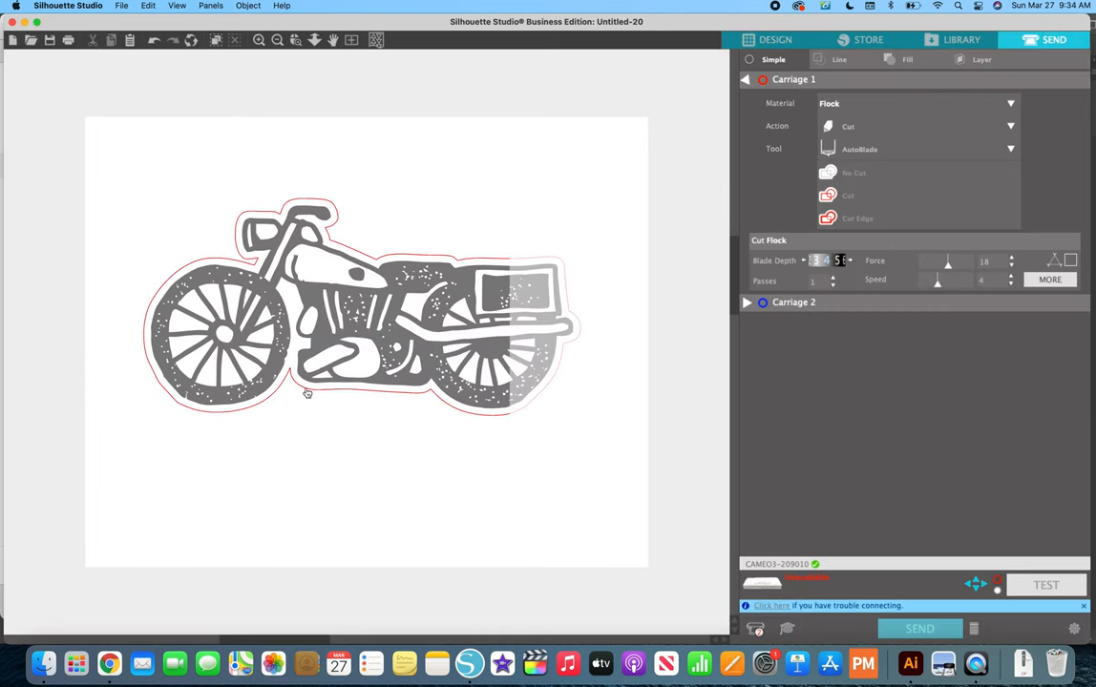
{"action": "mouse_move", "coordinate": [334, 237]}
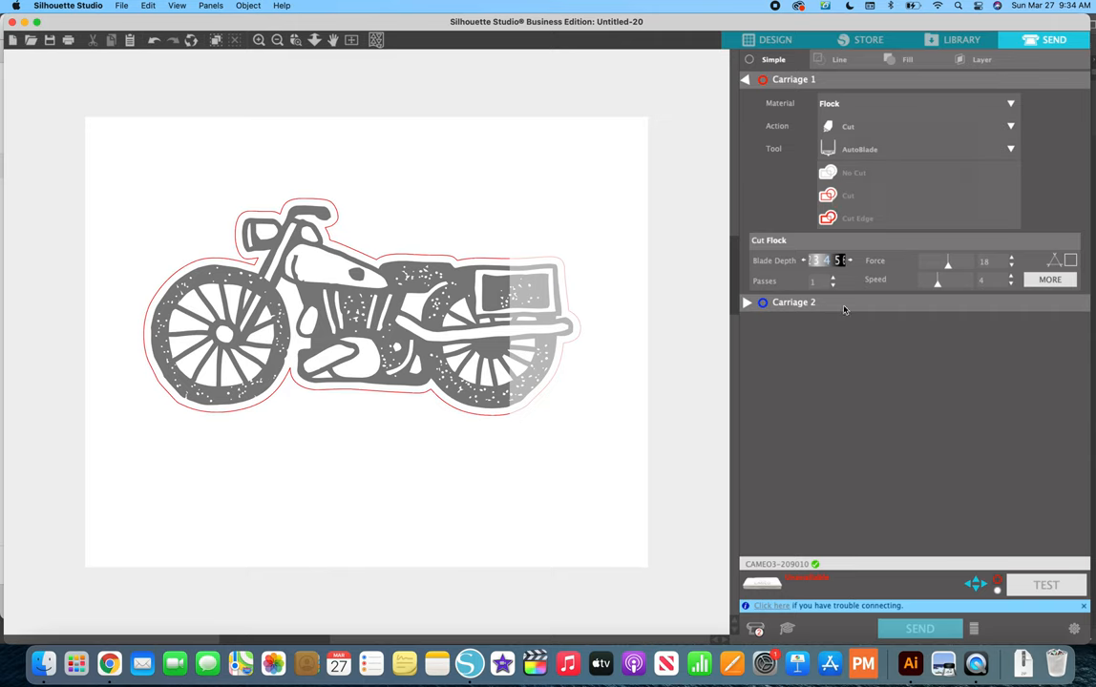
{"action": "mouse_move", "coordinate": [595, 280]}
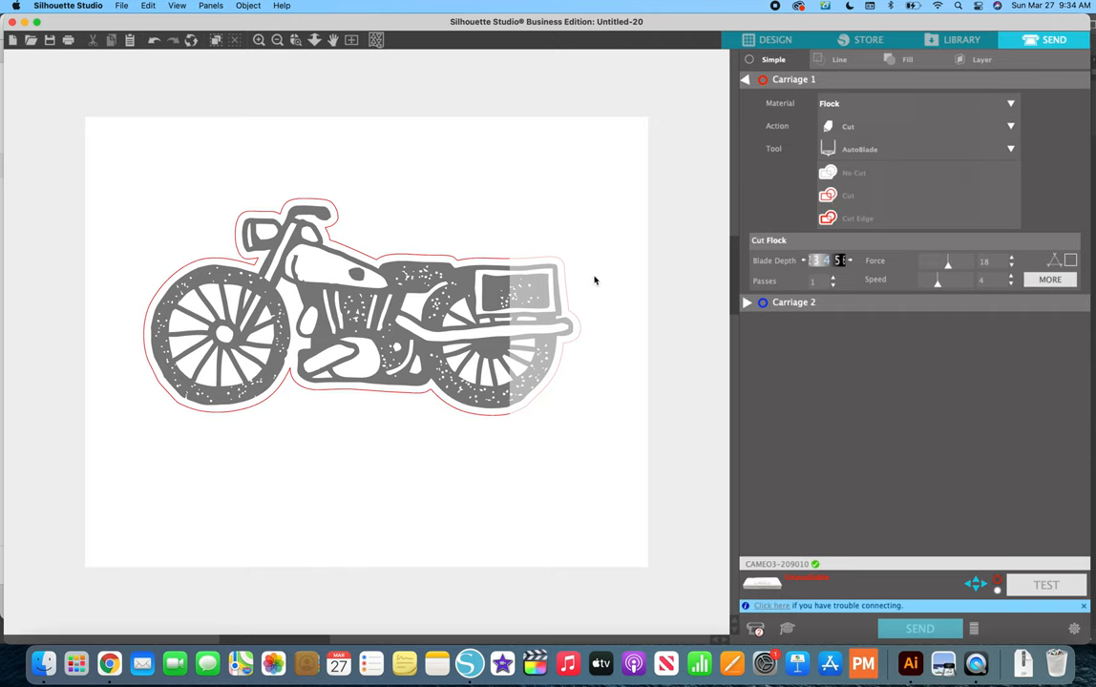
{"action": "mouse_move", "coordinate": [528, 331]}
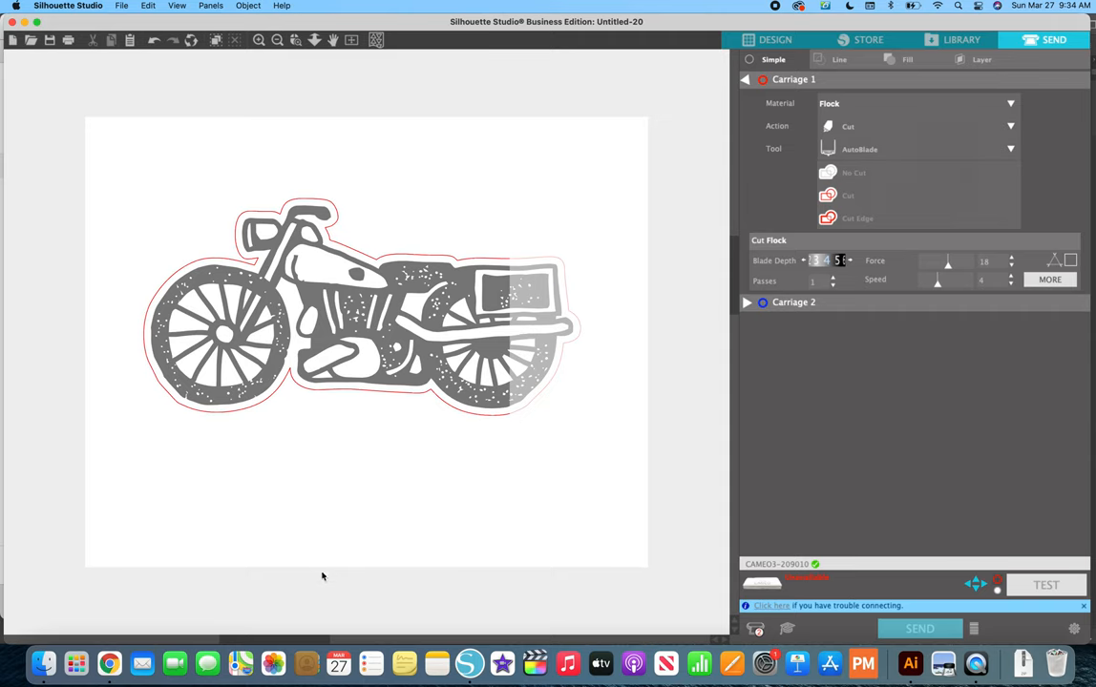
{"action": "mouse_move", "coordinate": [304, 613]}
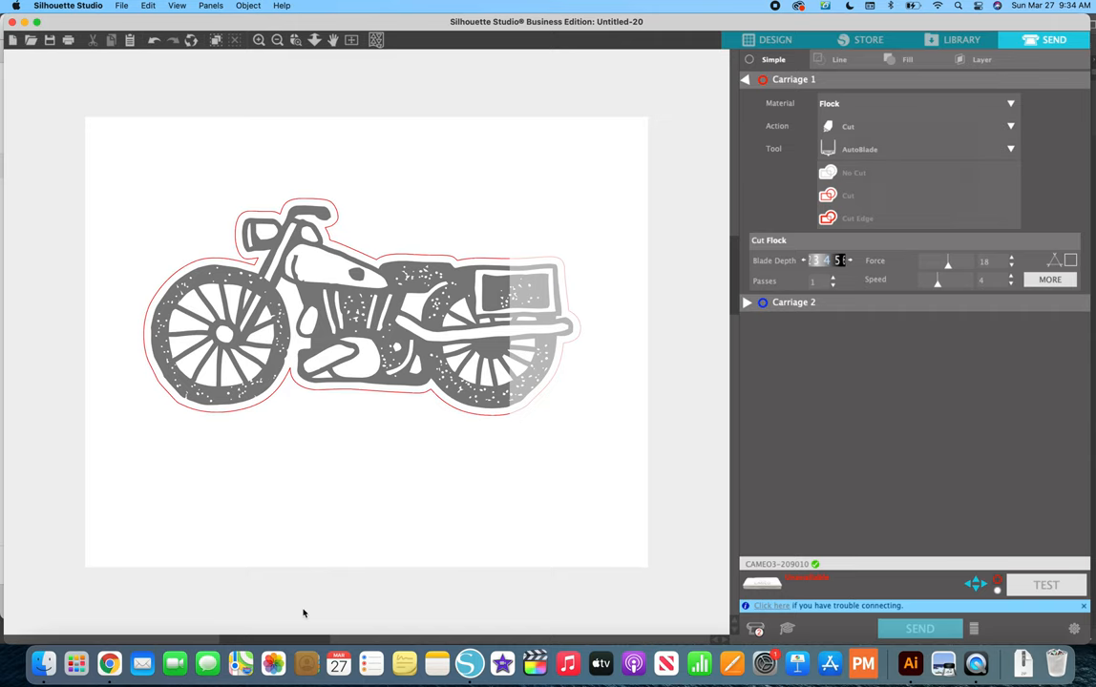
{"action": "mouse_move", "coordinate": [776, 138]}
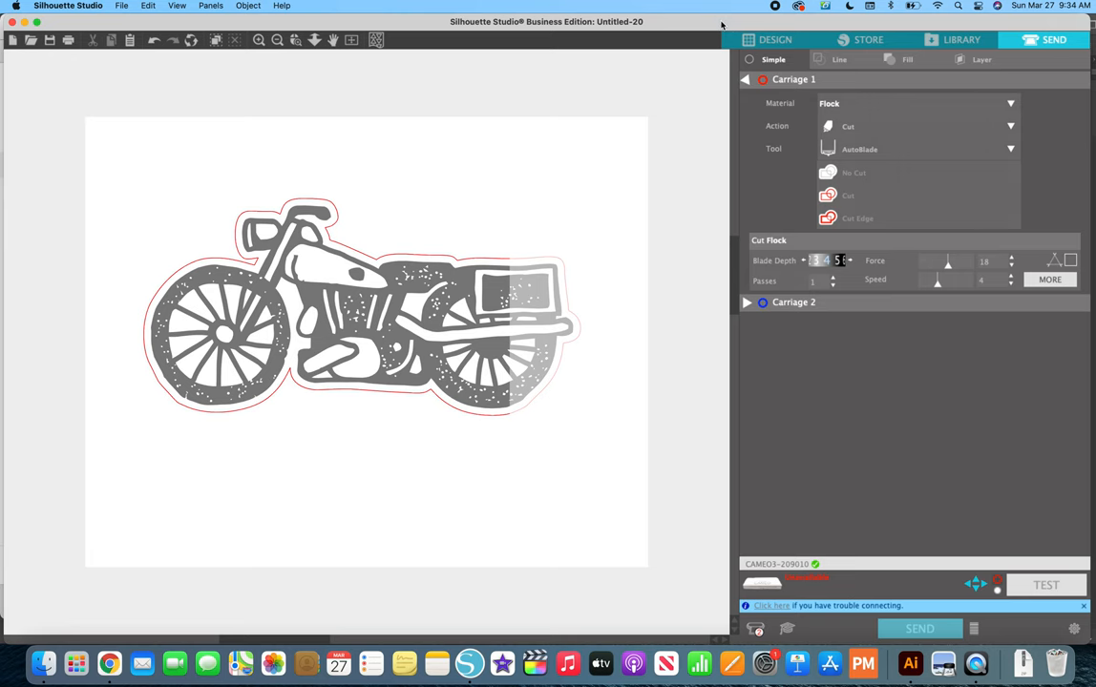
Prepare saving to hard drive as 'vintage motorbike' in PDF format, then cancel
{"action": "left_click", "coordinate": [775, 40]}
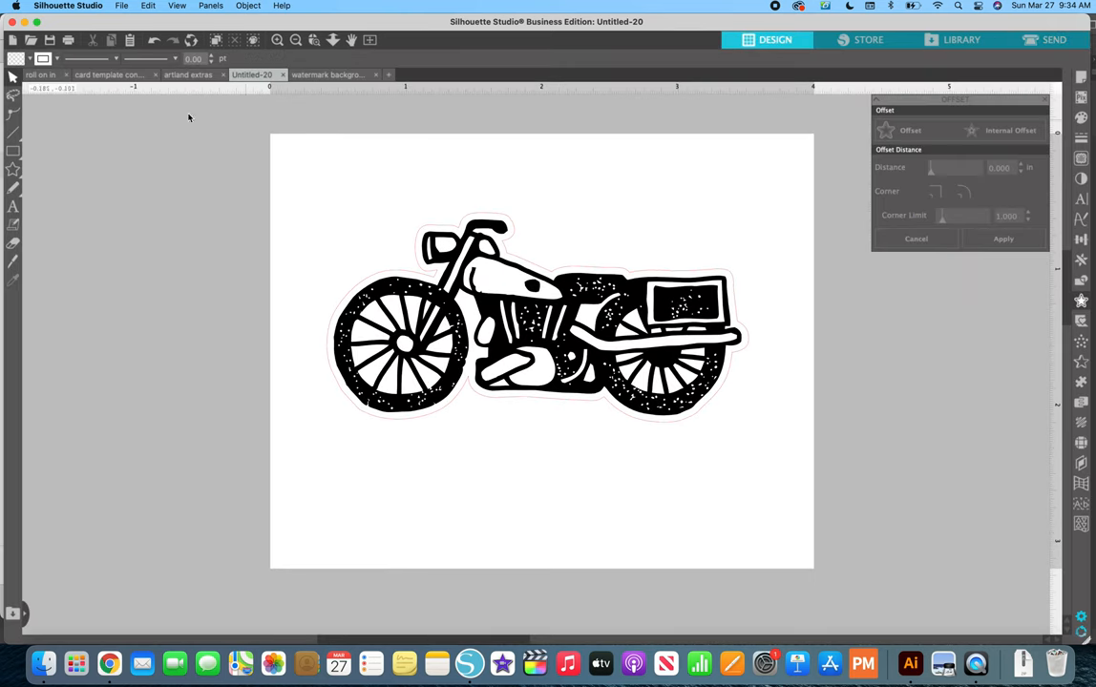
{"action": "left_click", "coordinate": [122, 6]}
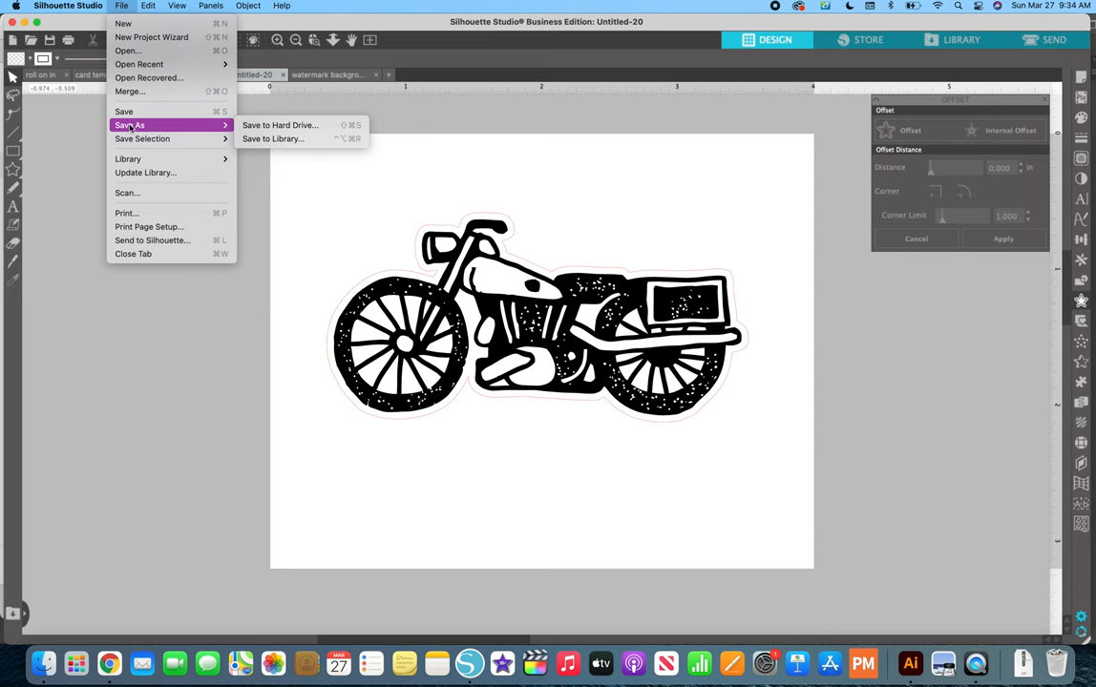
{"action": "left_click", "coordinate": [280, 125]}
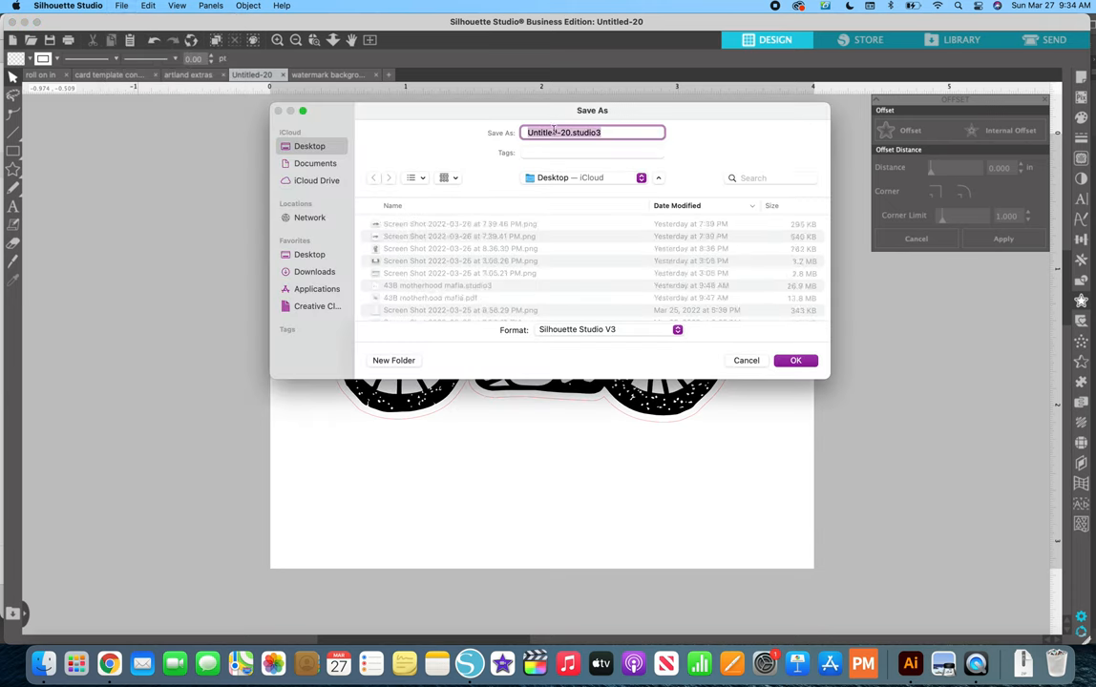
{"action": "type", "text": "vintage"}
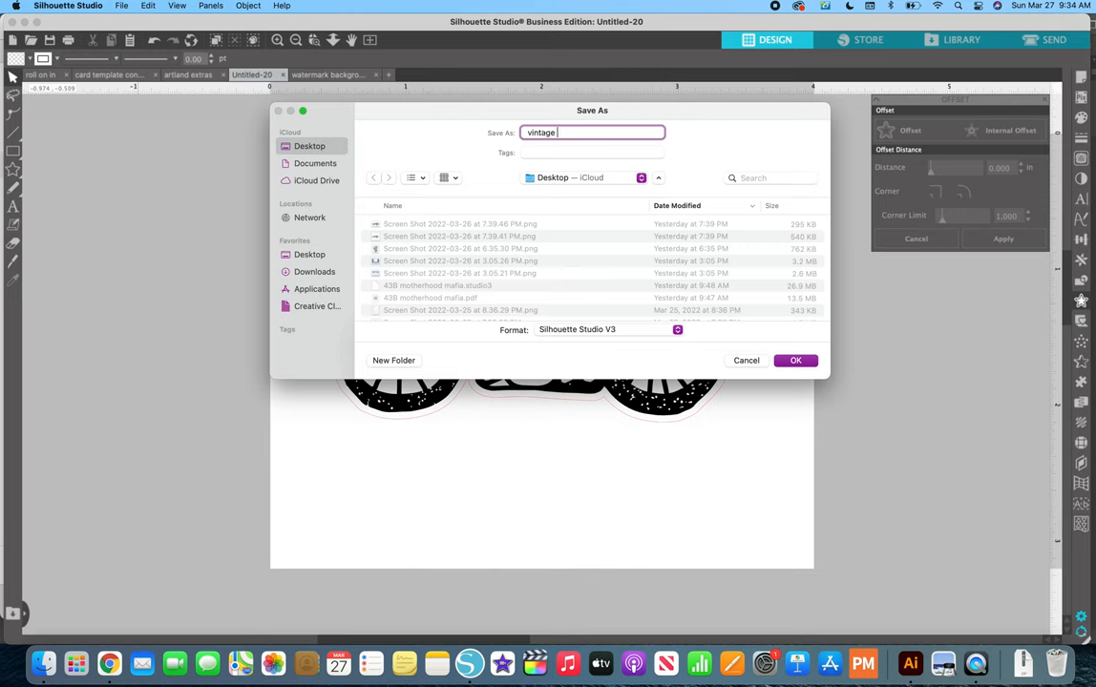
{"action": "type", "text": "motorb"}
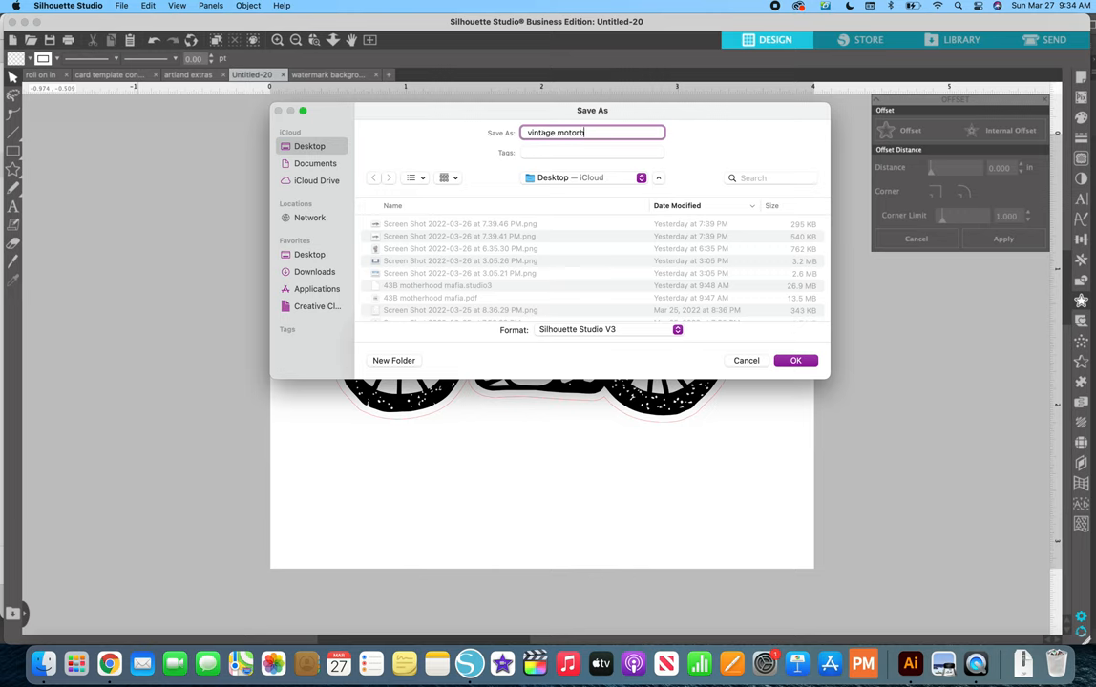
{"action": "type", "text": "ike"}
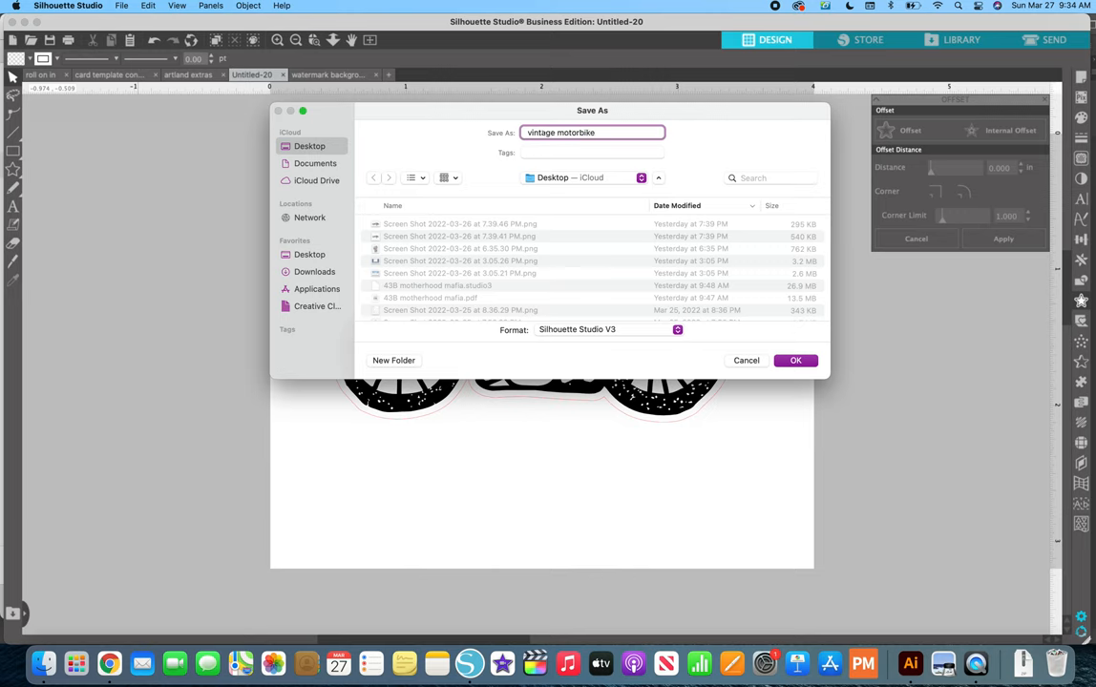
{"action": "left_click", "coordinate": [606, 329]}
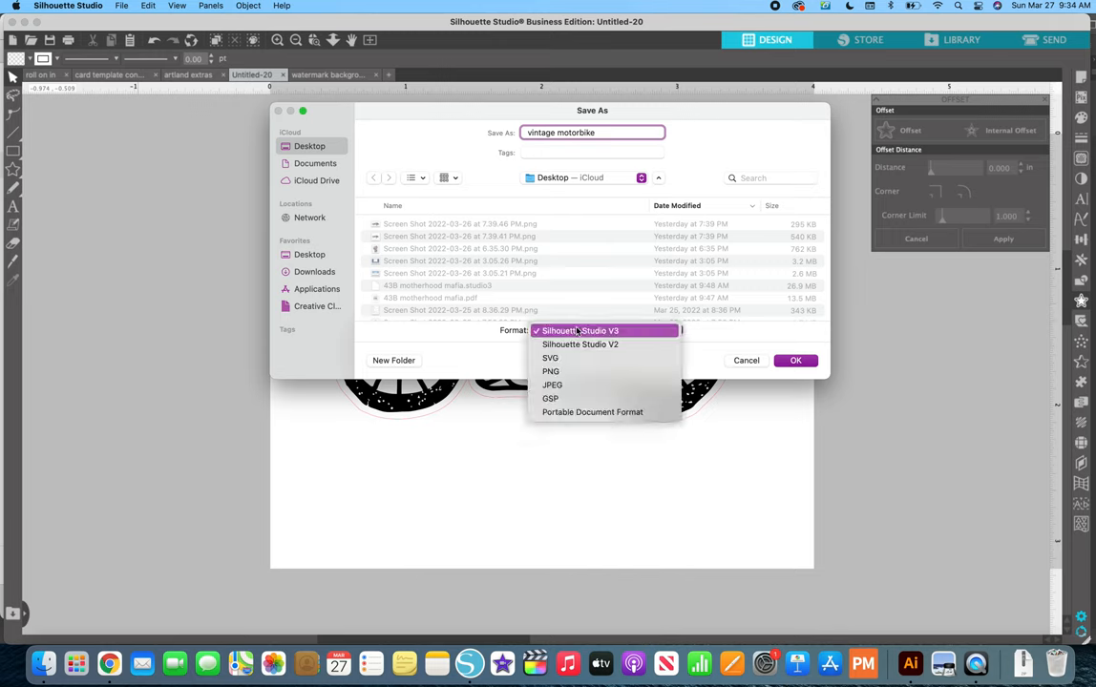
{"action": "left_click", "coordinate": [592, 412]}
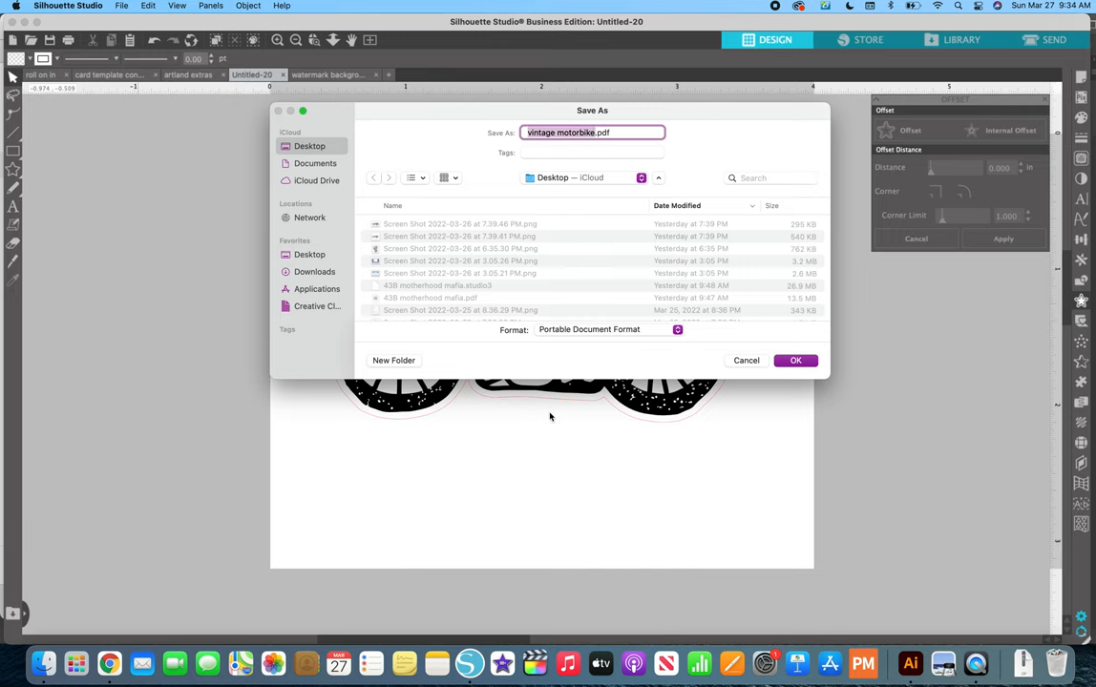
{"action": "mouse_move", "coordinate": [795, 360]}
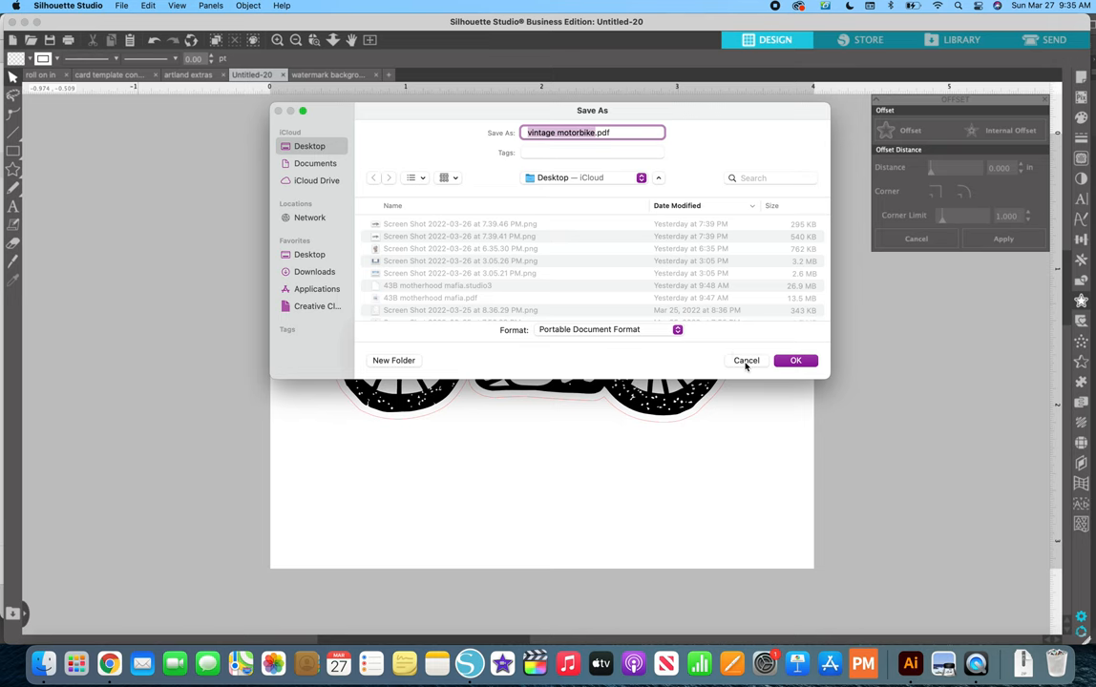
{"action": "left_click", "coordinate": [795, 360]}
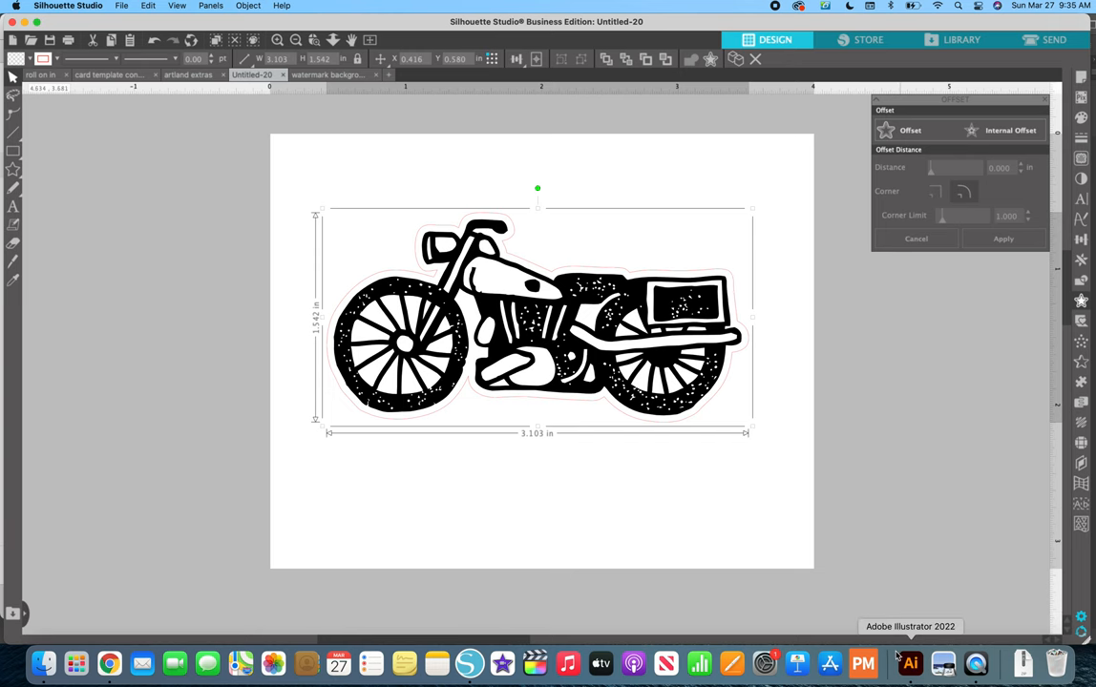
In Adobe Illustrator, browse Desktop files in File > Open, then cancel
{"action": "left_click", "coordinate": [908, 662]}
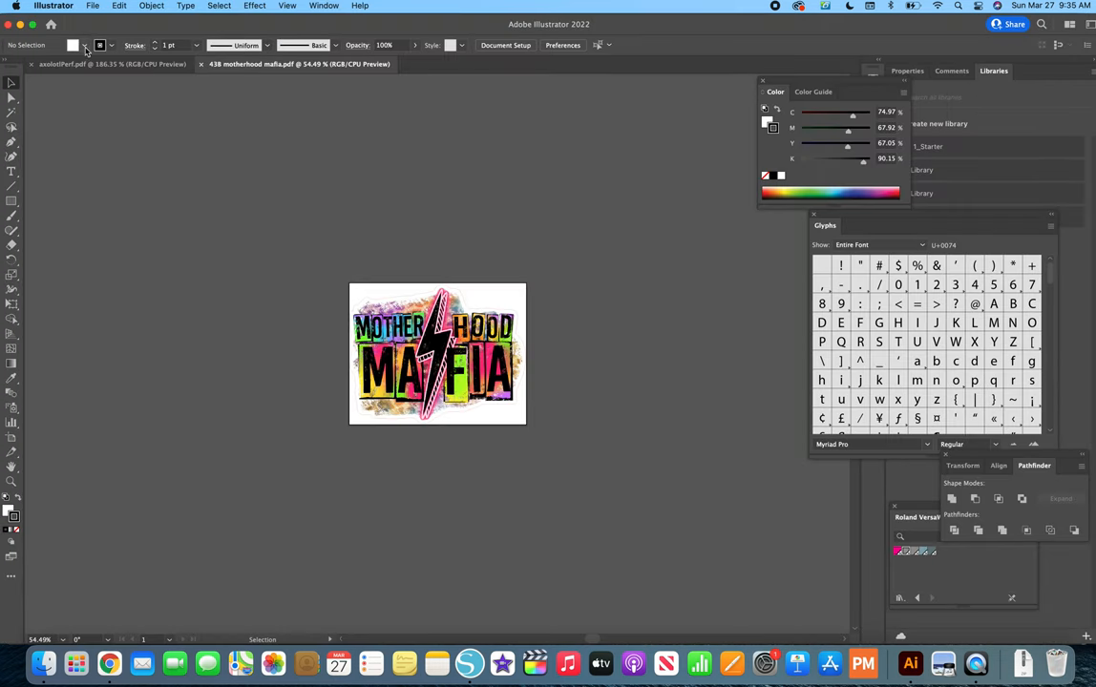
{"action": "left_click", "coordinate": [93, 6]}
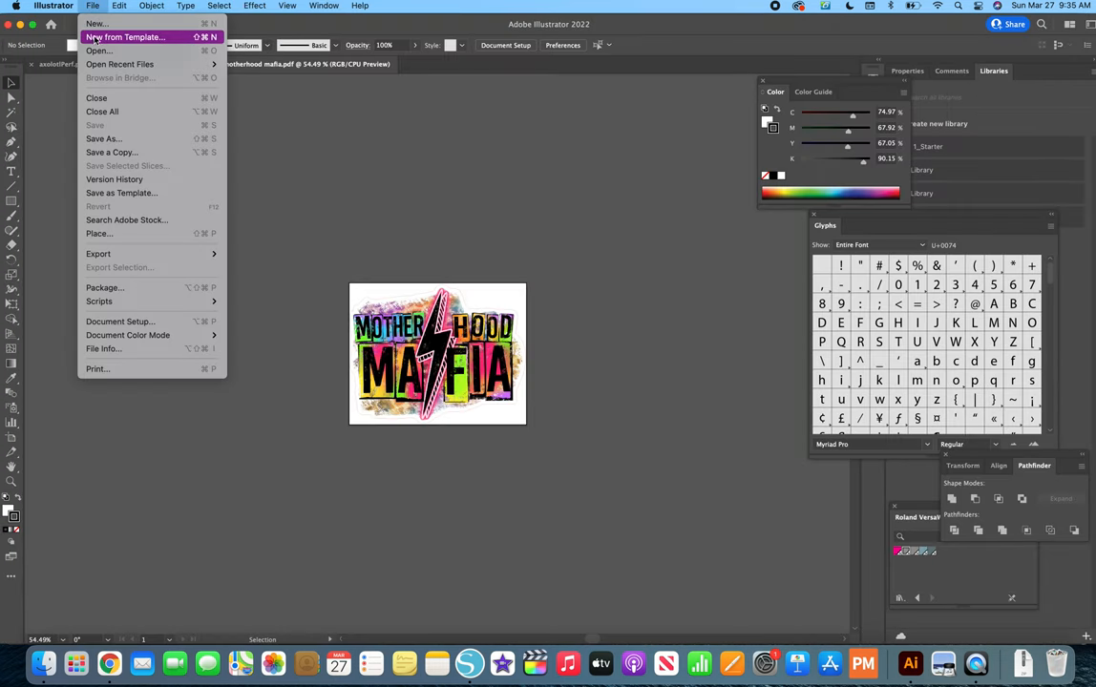
{"action": "left_click", "coordinate": [98, 50]}
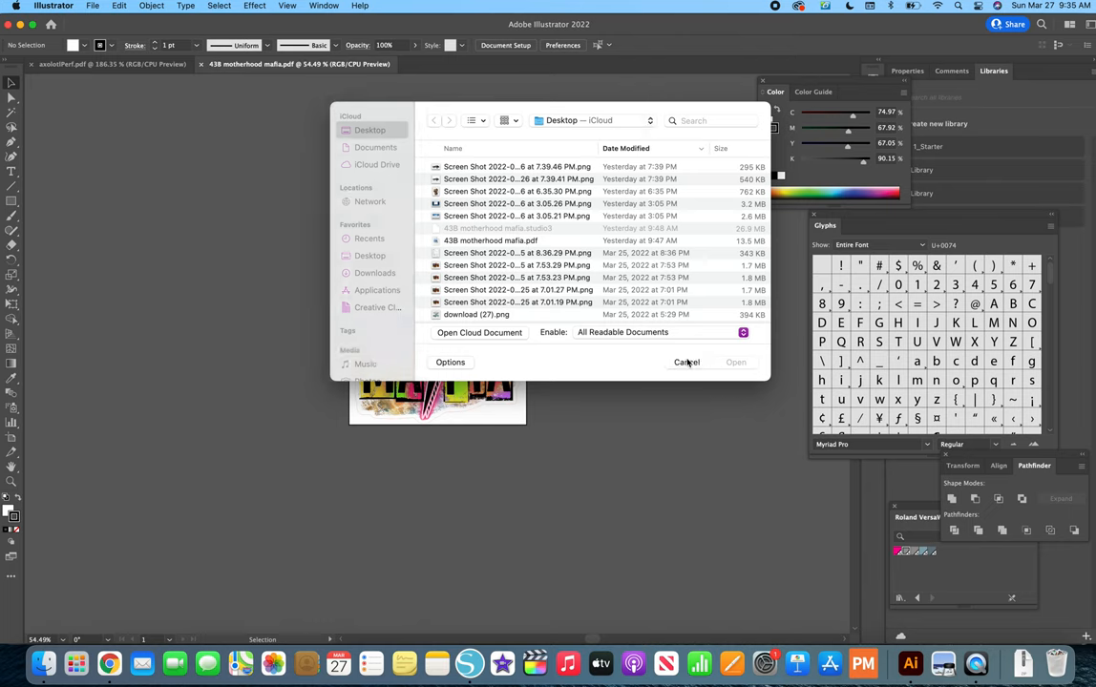
{"action": "left_click", "coordinate": [686, 361]}
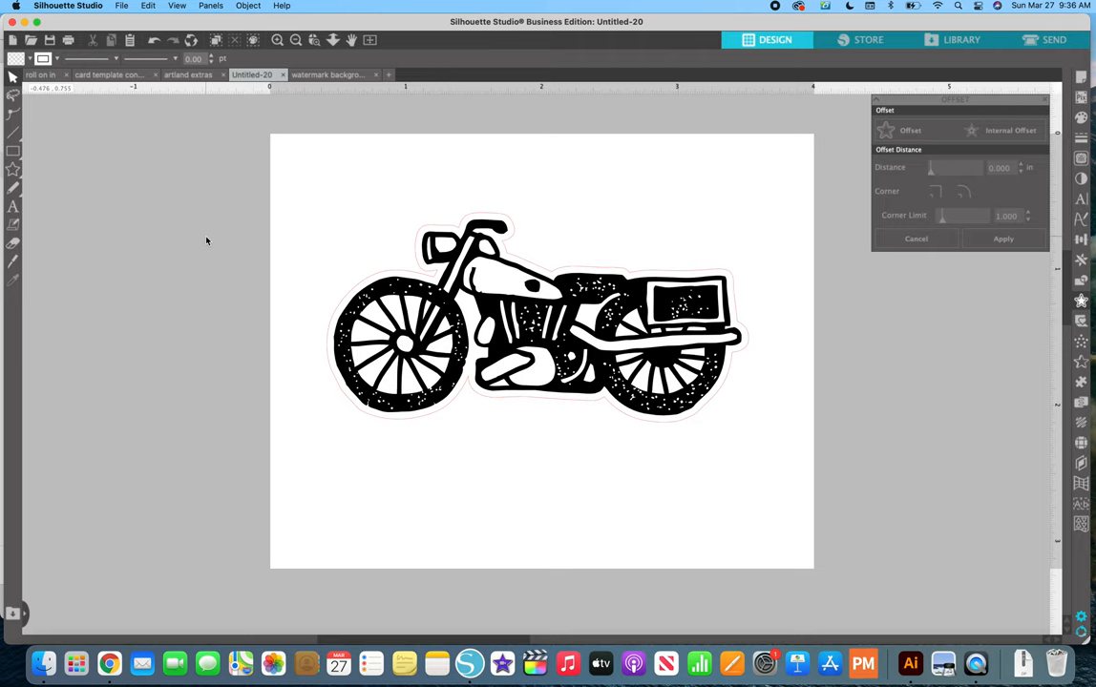
{"action": "mouse_move", "coordinate": [306, 152]}
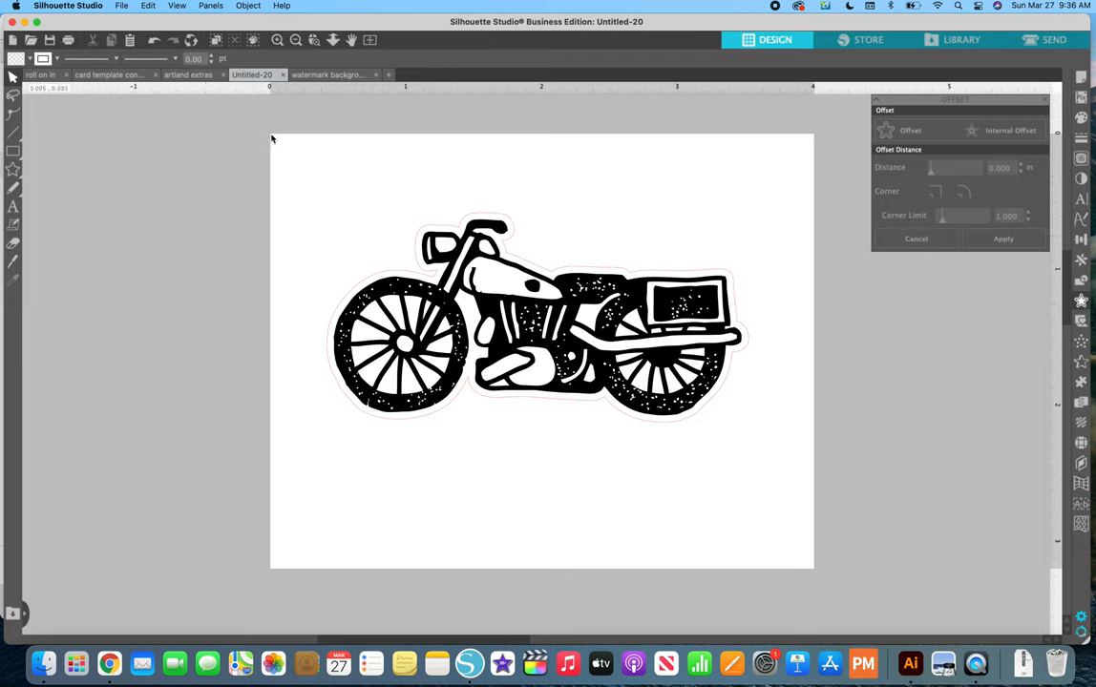
{"action": "mouse_move", "coordinate": [294, 129]}
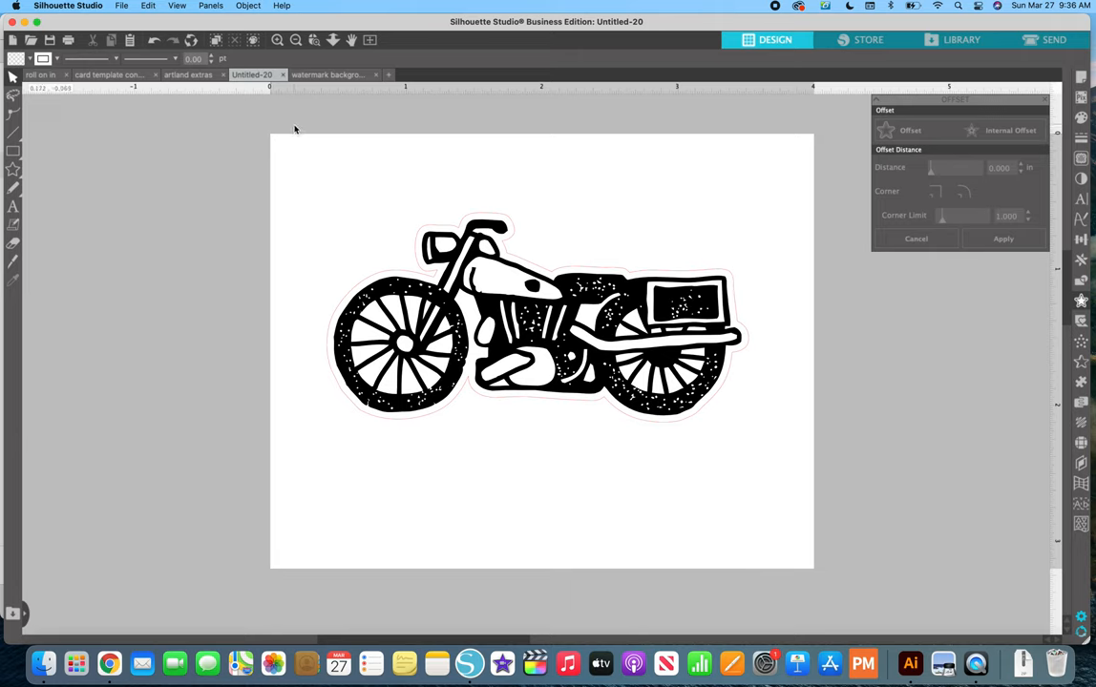
{"action": "mouse_move", "coordinate": [377, 351]}
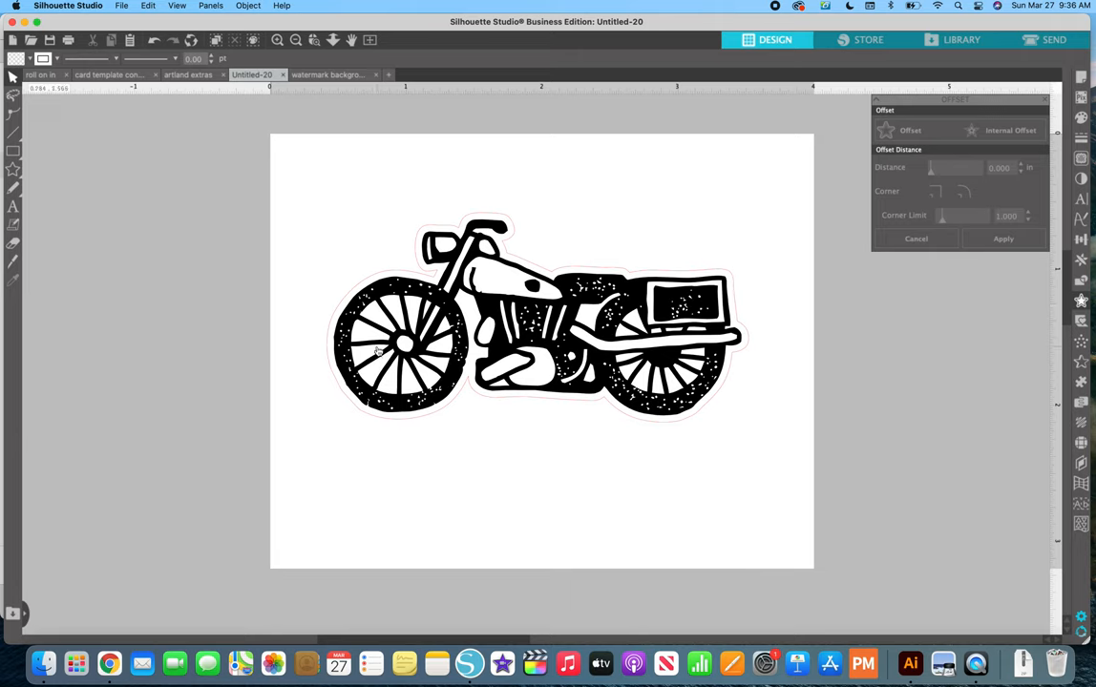
{"action": "mouse_move", "coordinate": [975, 663]}
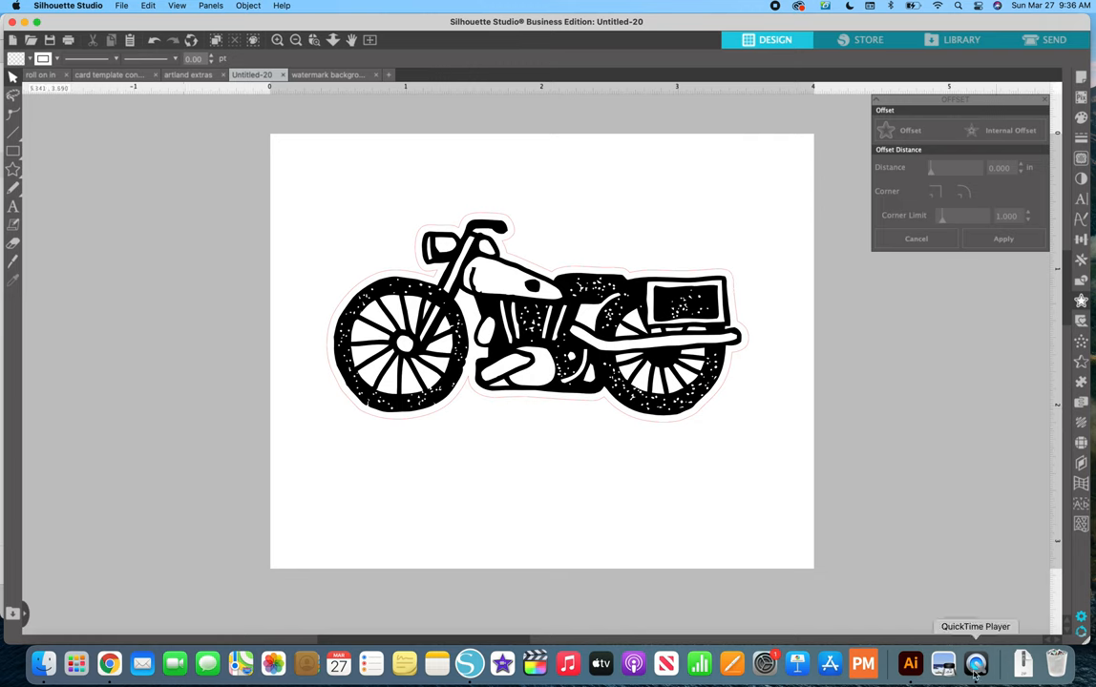
{"action": "left_click", "coordinate": [975, 662]}
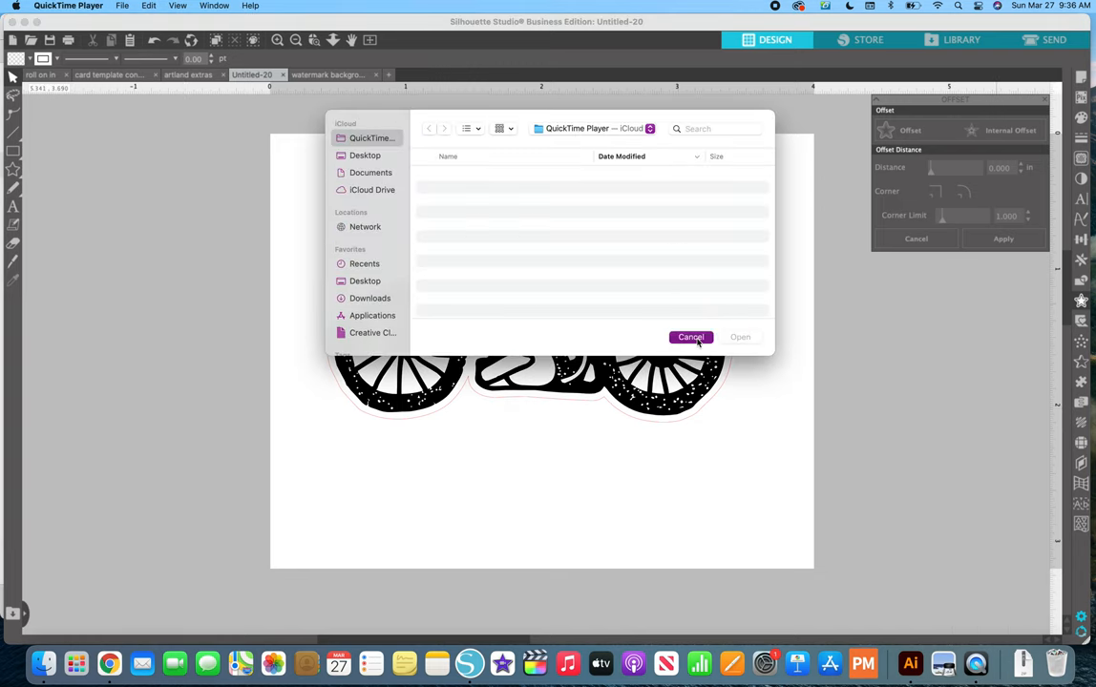
{"action": "left_click", "coordinate": [692, 337]}
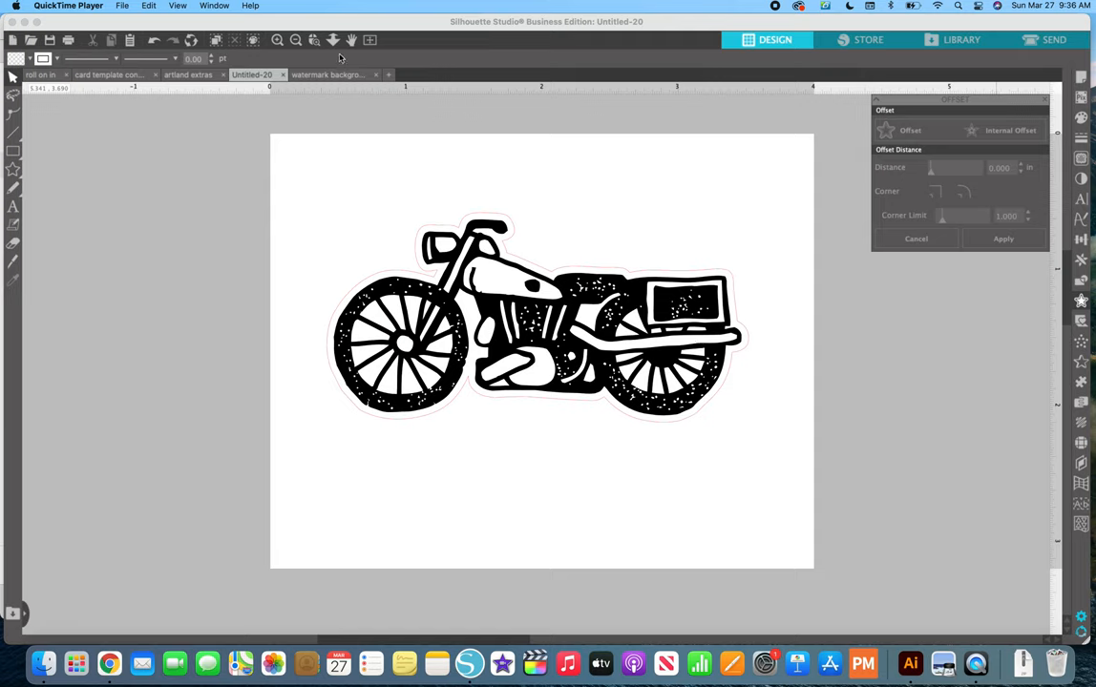